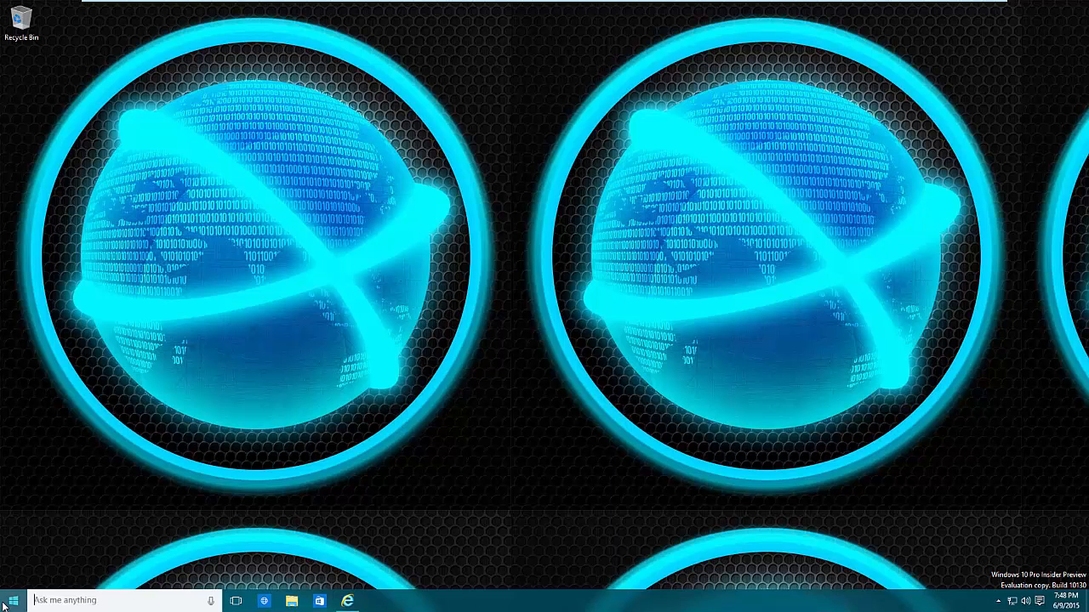
Step: Reach the Start personalization page from the desktop's Personalize menu, then close Settings
left_click(10, 600)
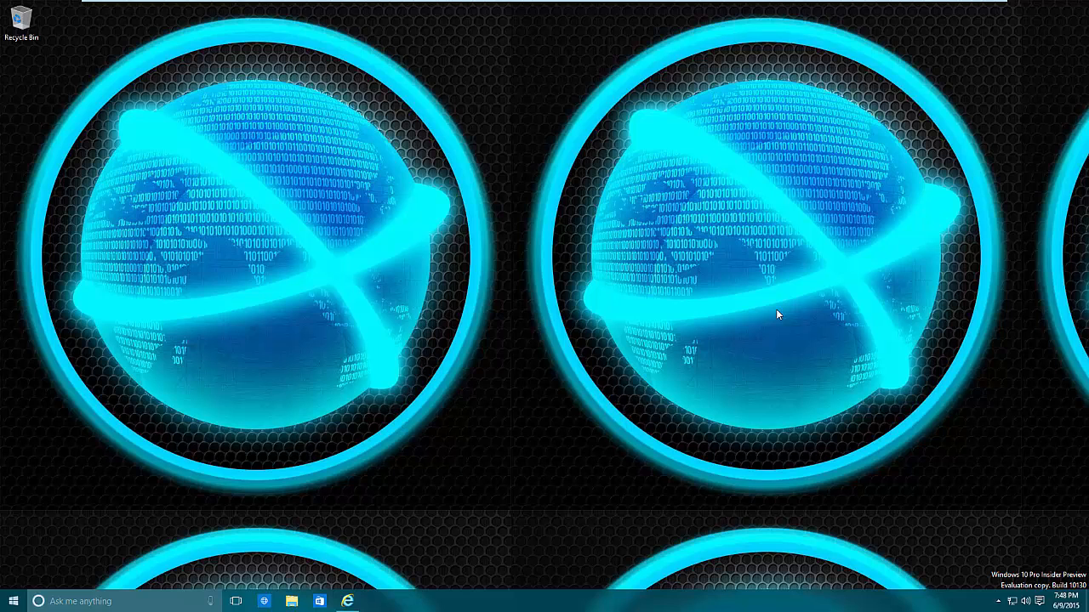
mouse_move(492, 286)
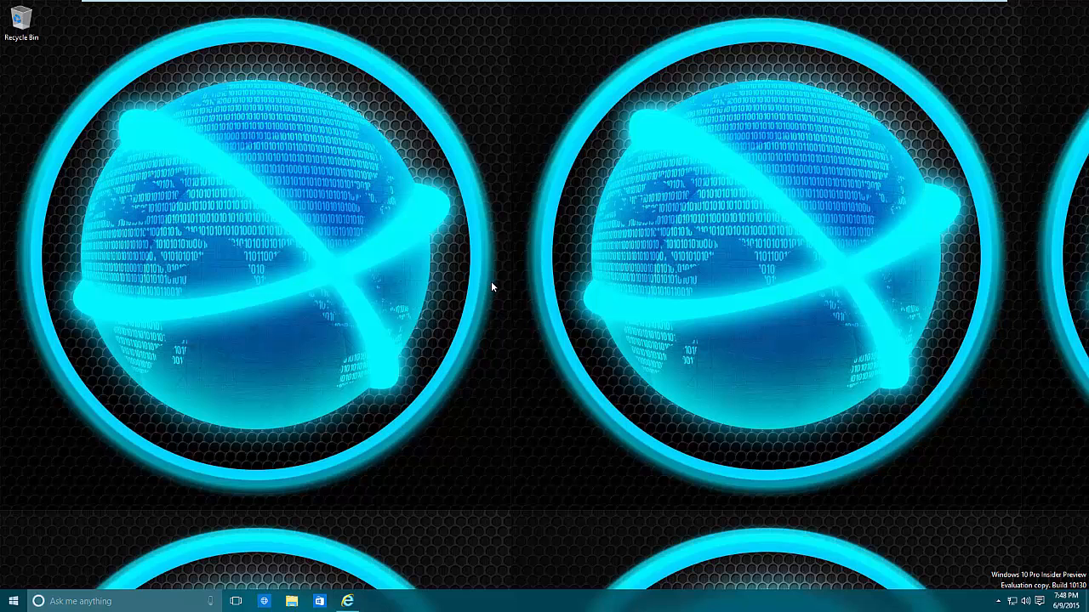
left_click(12, 600)
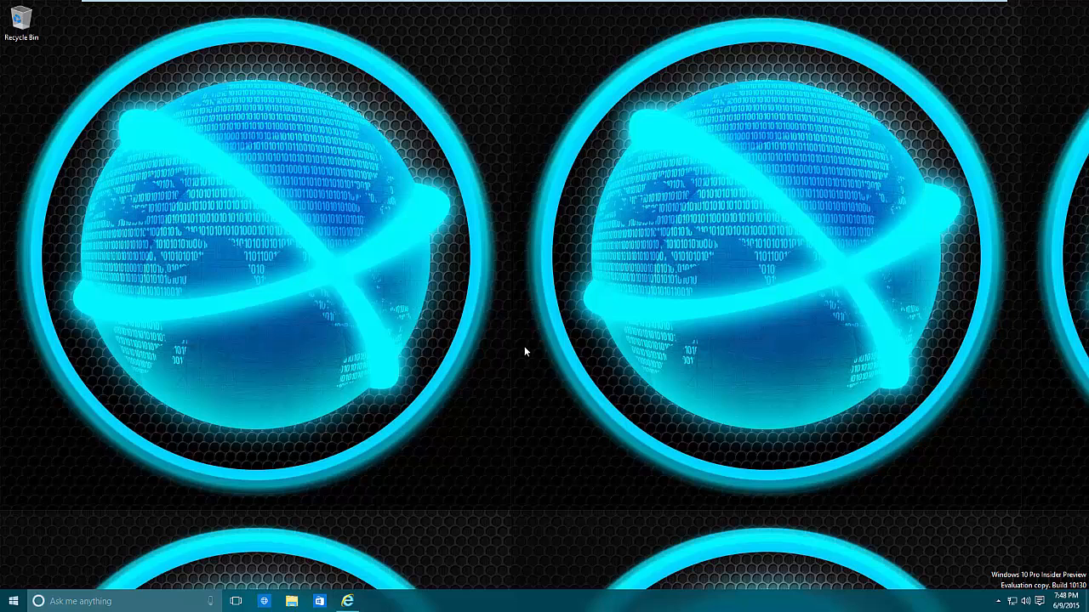
right_click(524, 350)
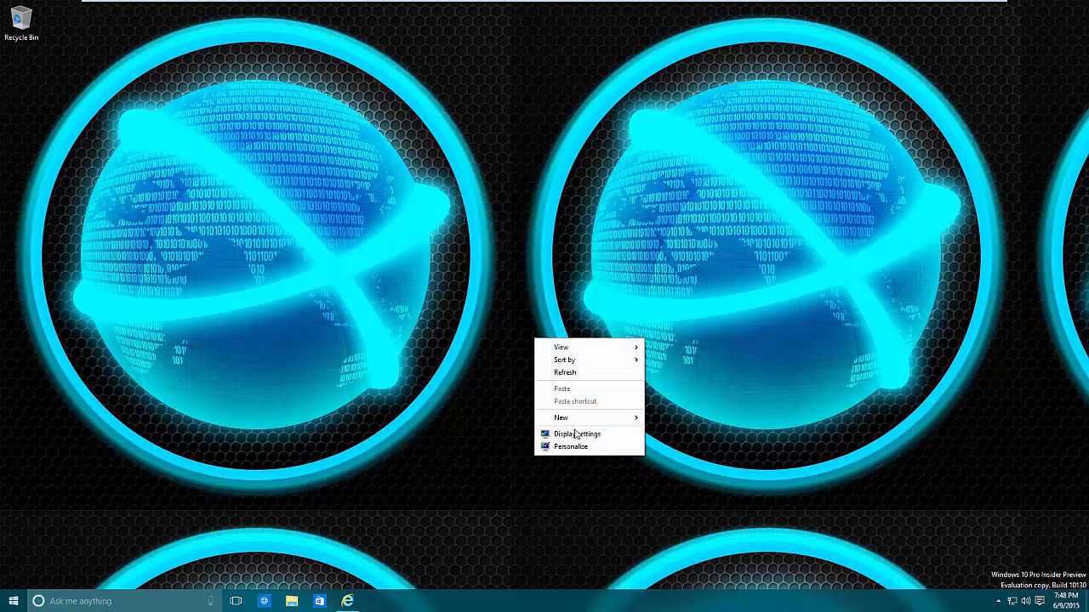
left_click(571, 445)
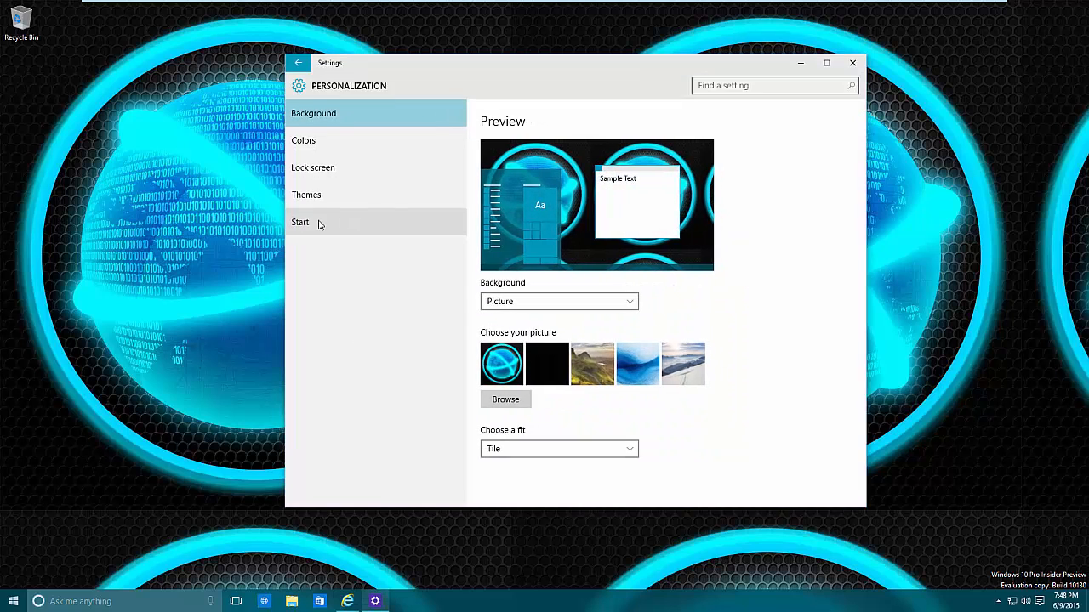
left_click(299, 221)
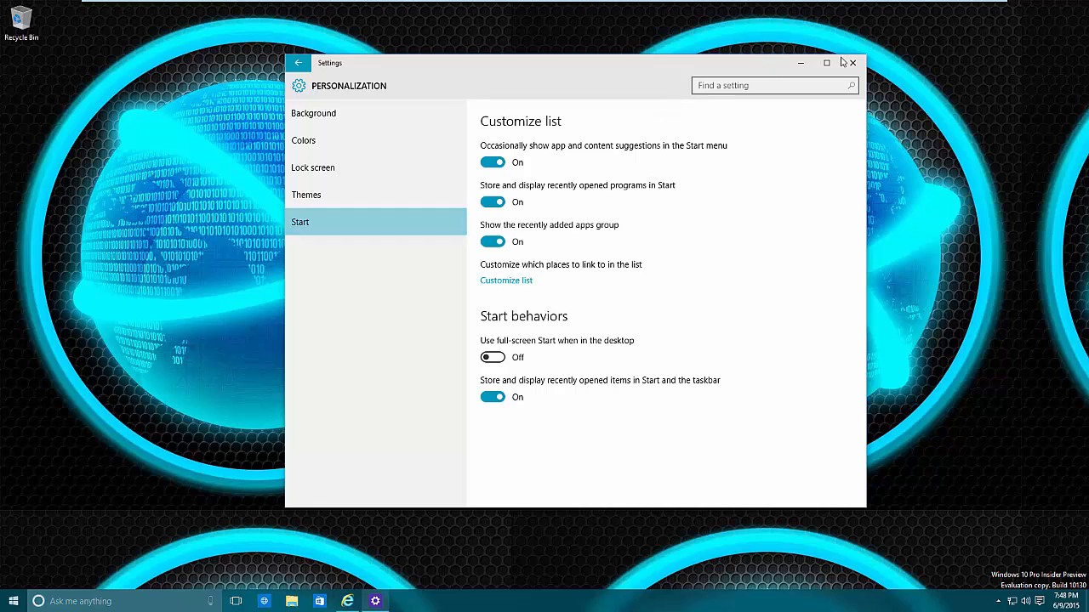
left_click(852, 61)
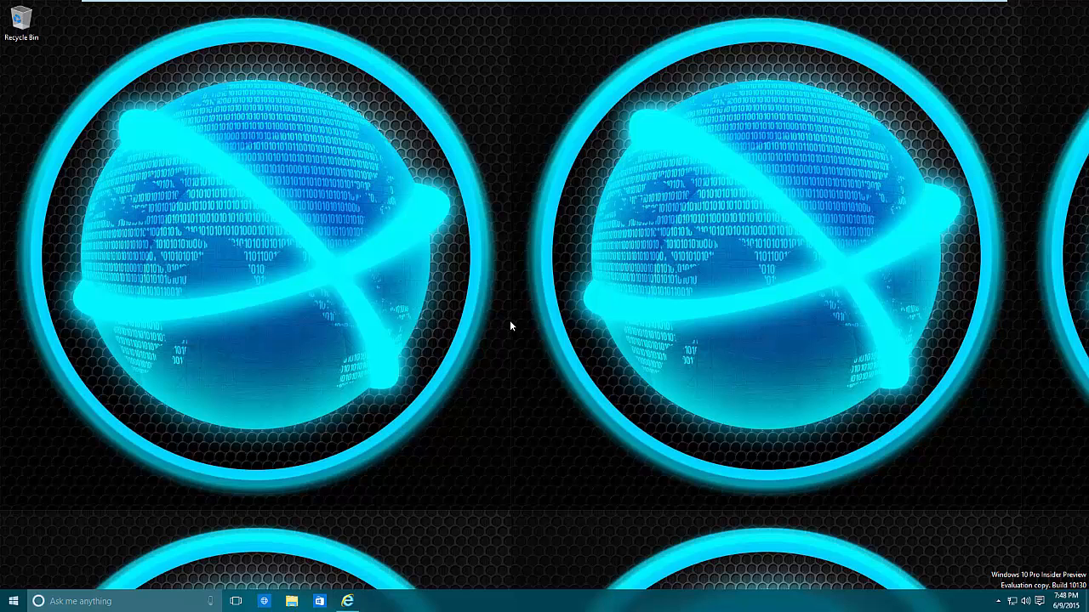
mouse_move(599, 75)
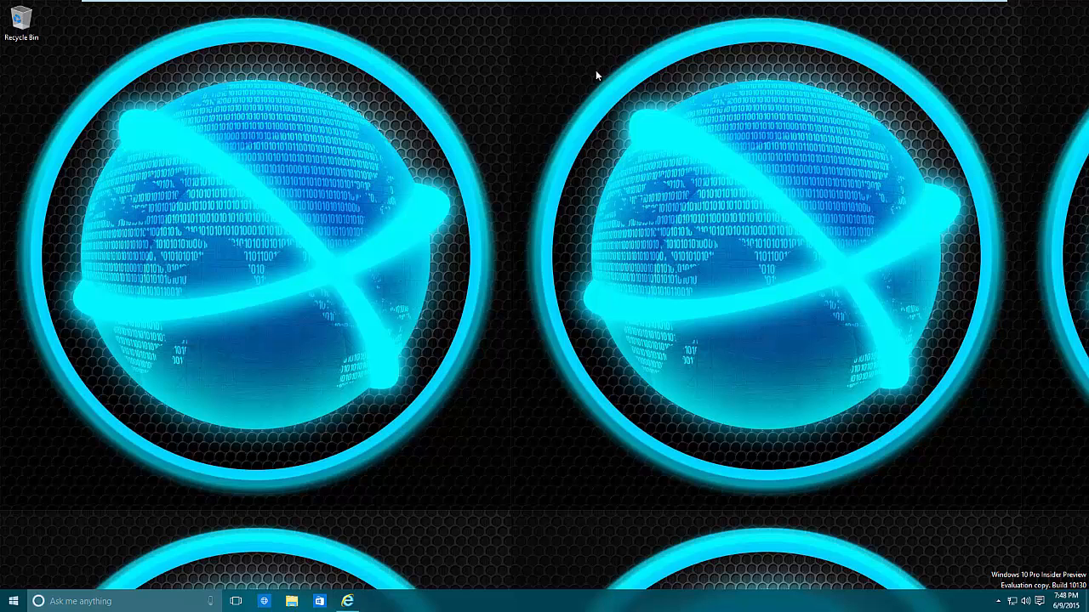
mouse_move(704, 220)
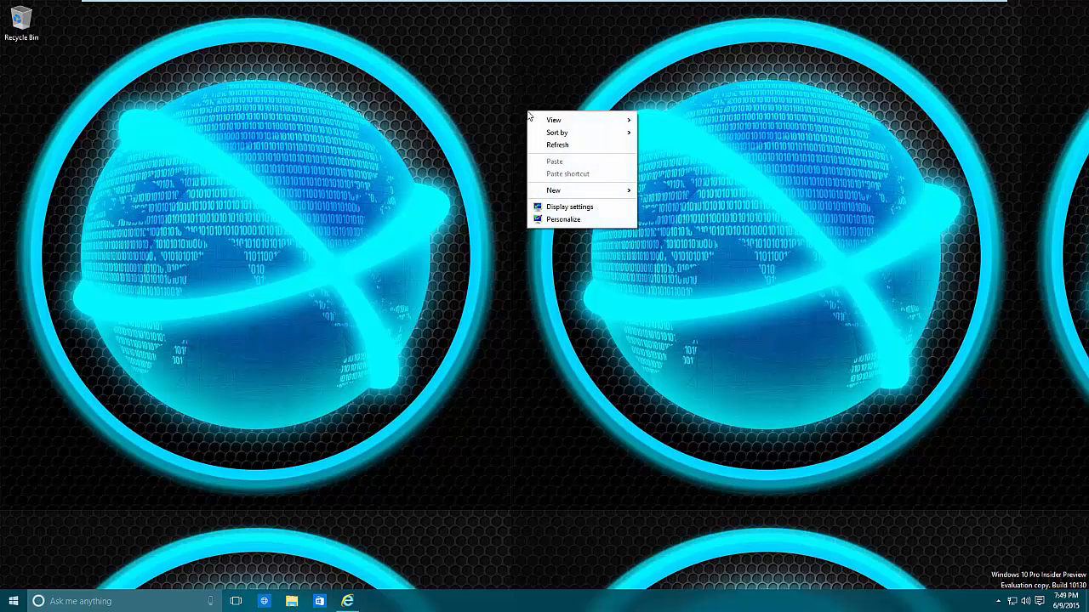
Step: Reopen Personalization from the desktop shortcut menu and select the Start page again
right_click(20, 17)
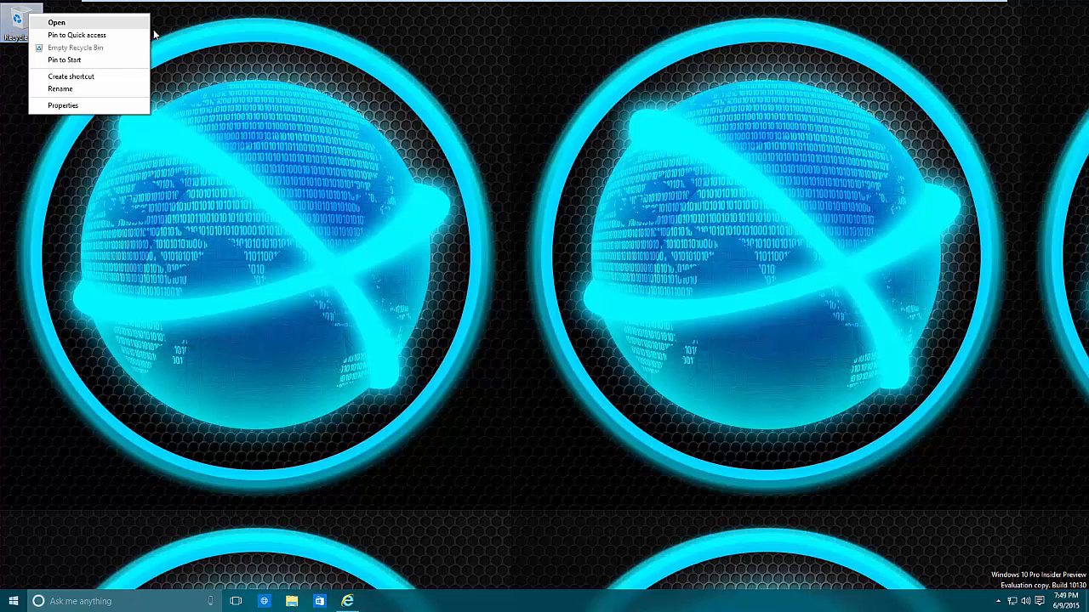
left_click(521, 362)
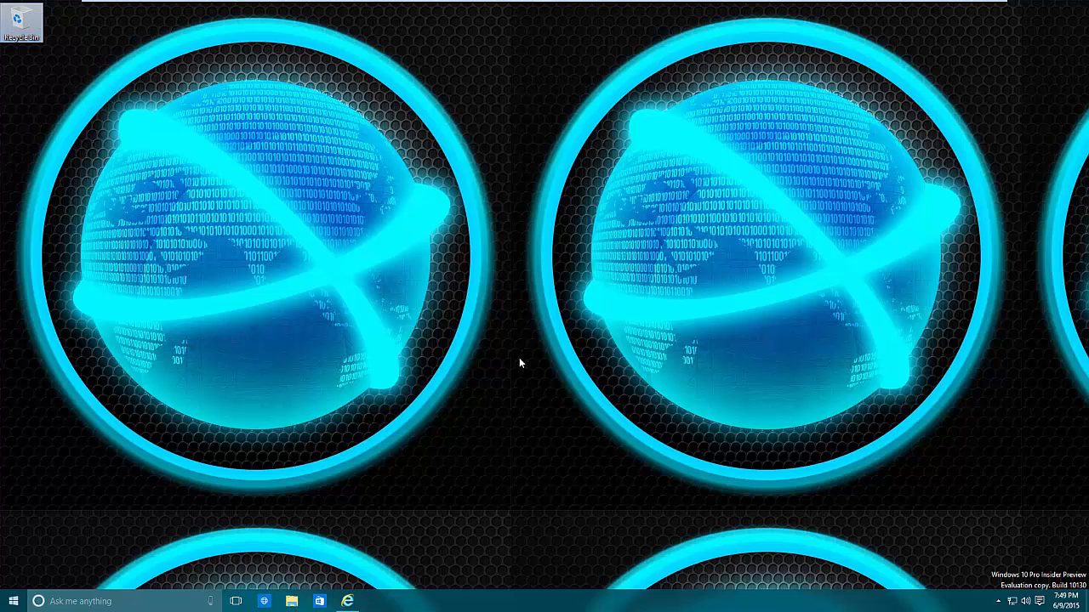
right_click(521, 364)
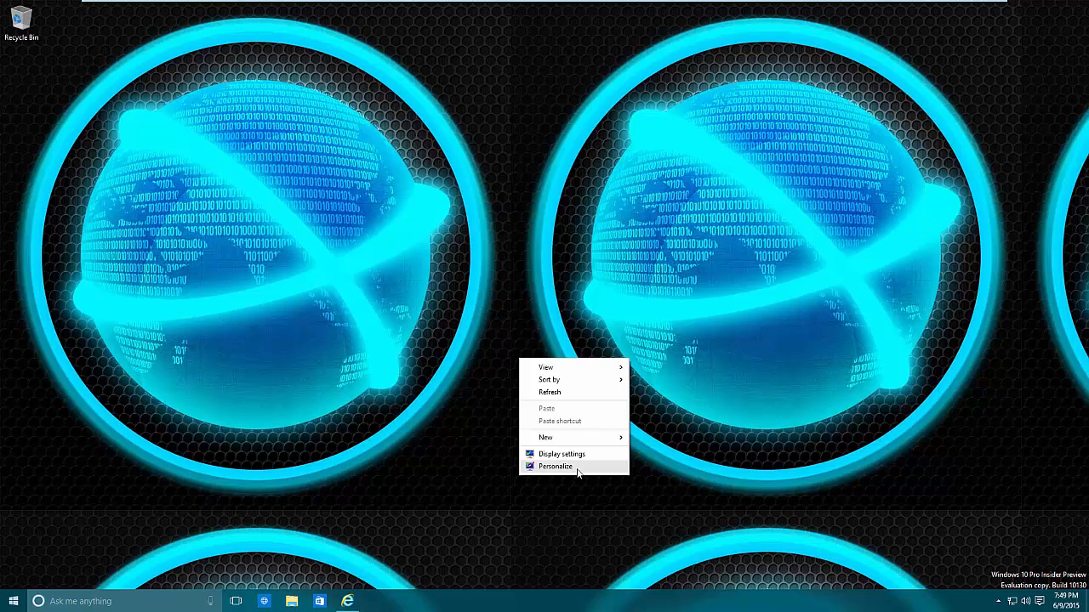
left_click(555, 466)
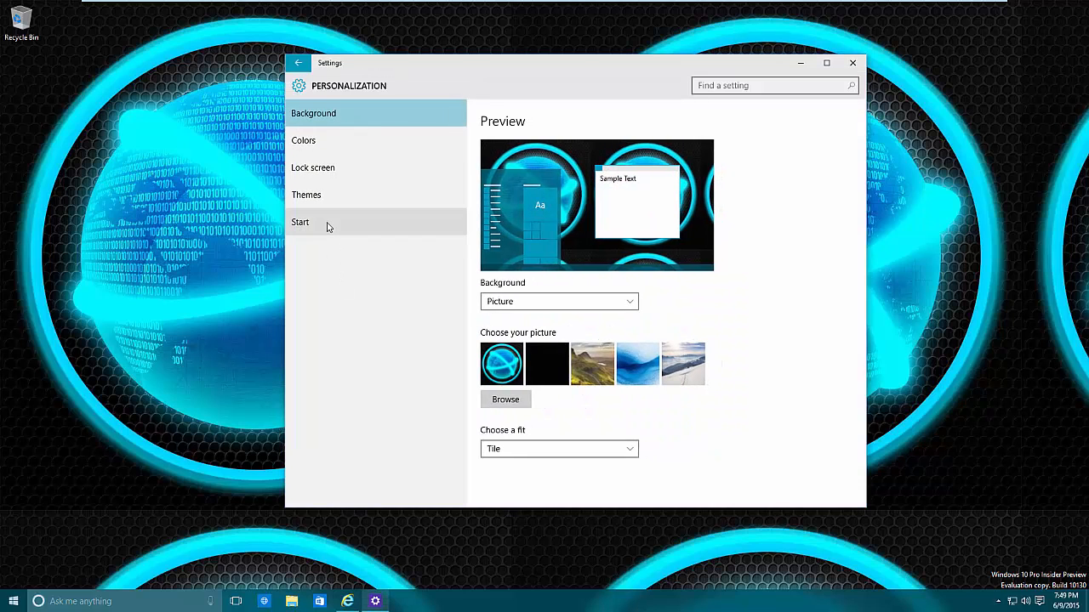
left_click(300, 222)
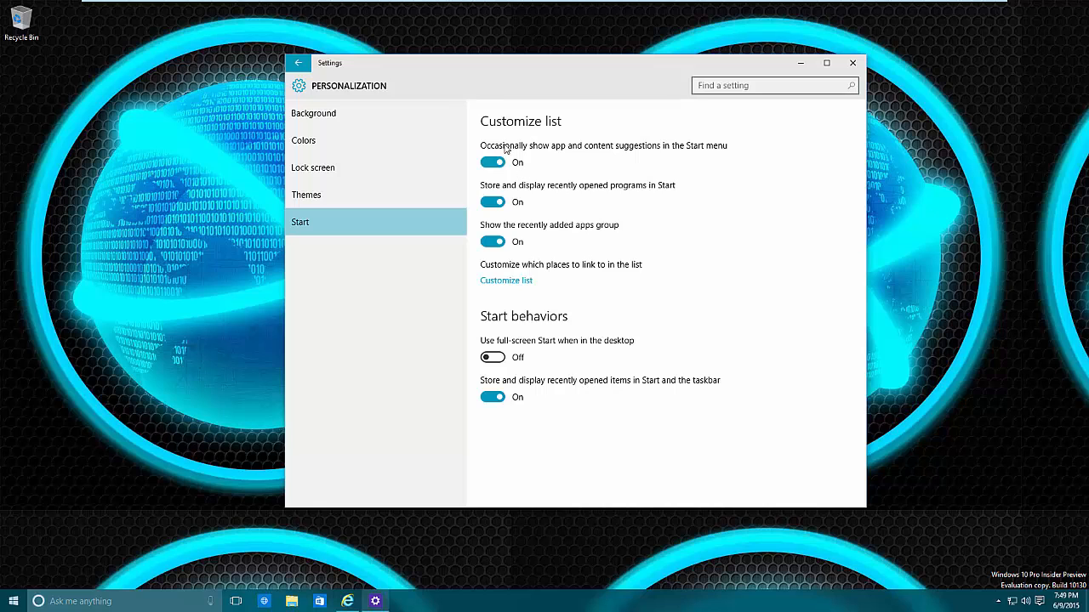
mouse_move(514, 228)
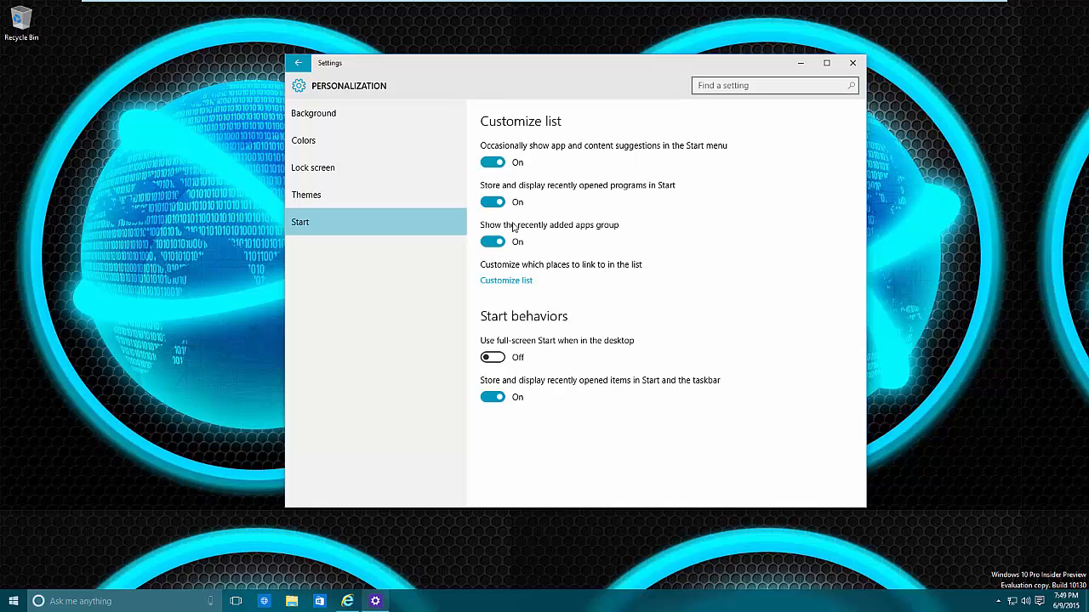
mouse_move(507, 293)
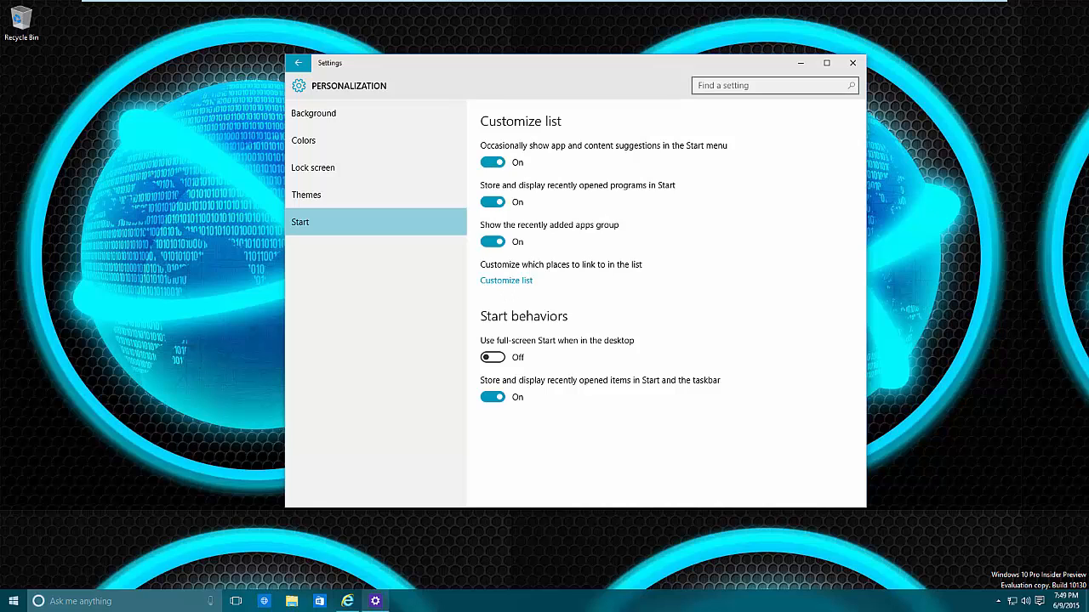
mouse_move(742, 242)
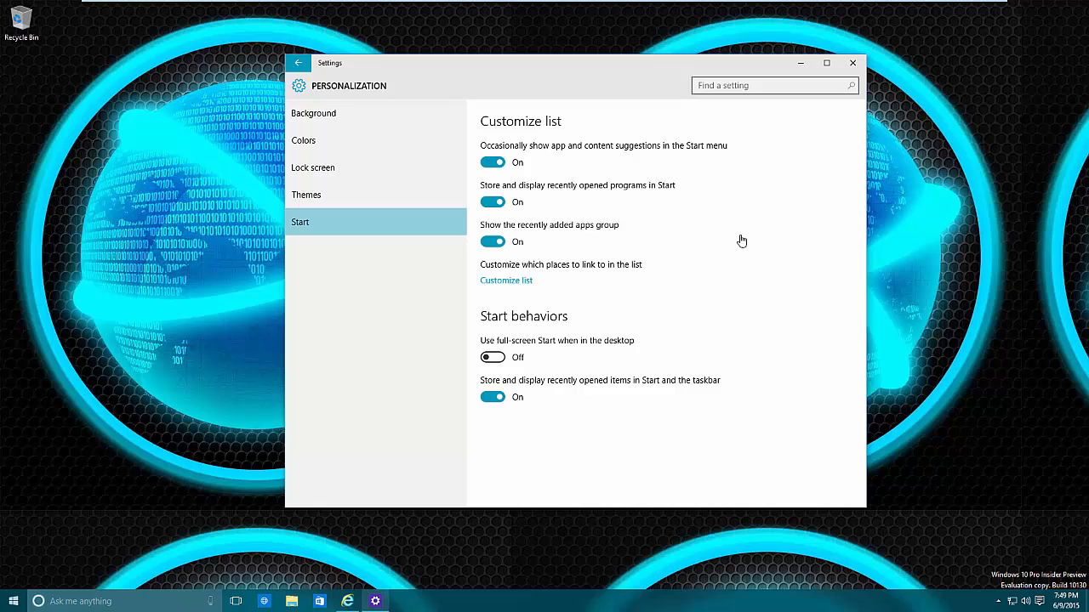
mouse_move(545, 156)
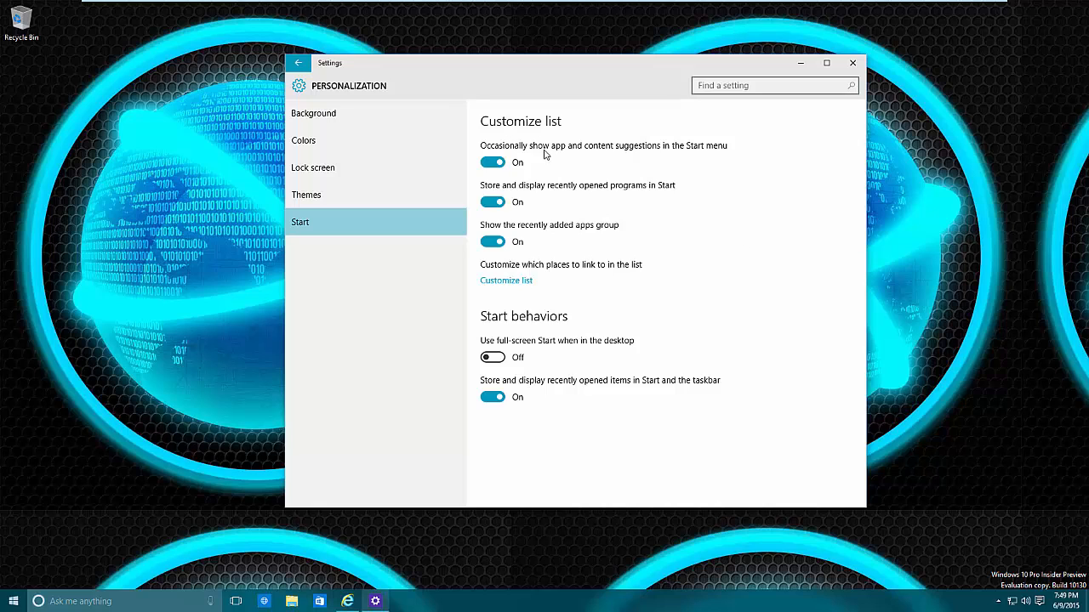
mouse_move(696, 153)
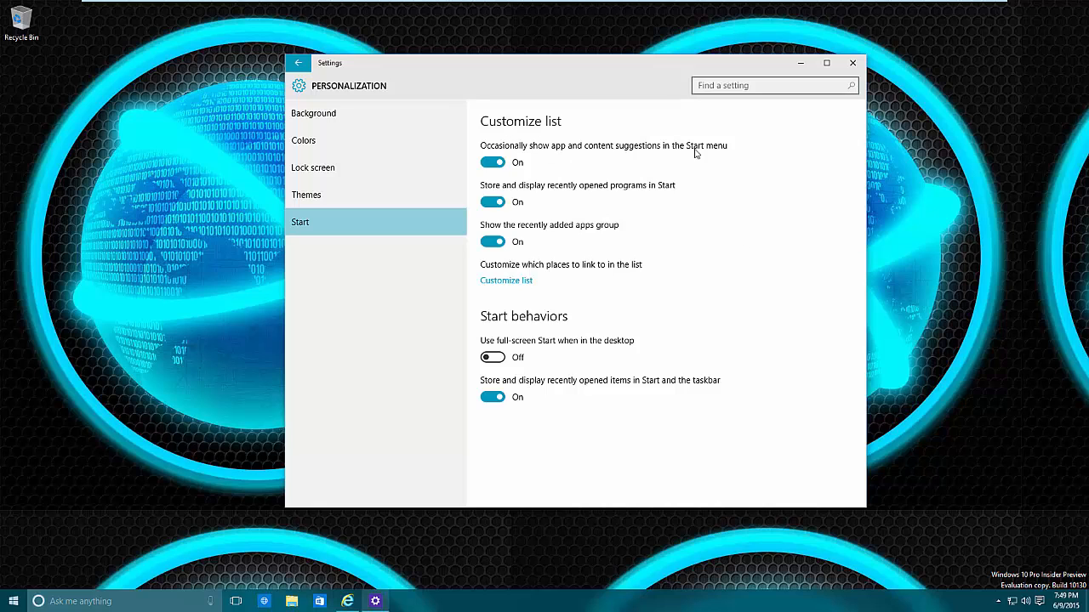
mouse_move(726, 150)
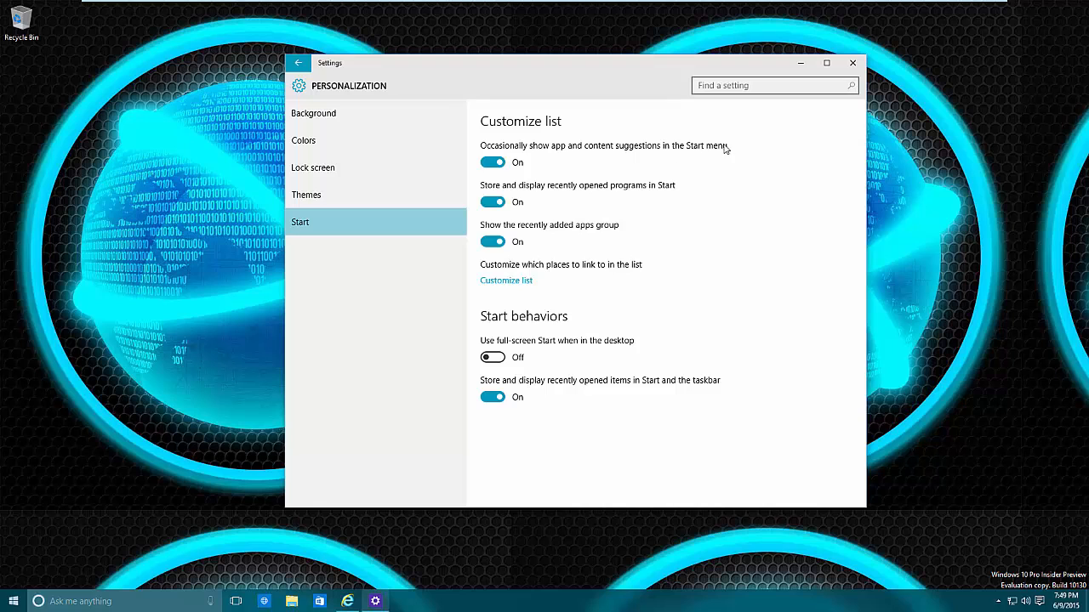
left_click(14, 601)
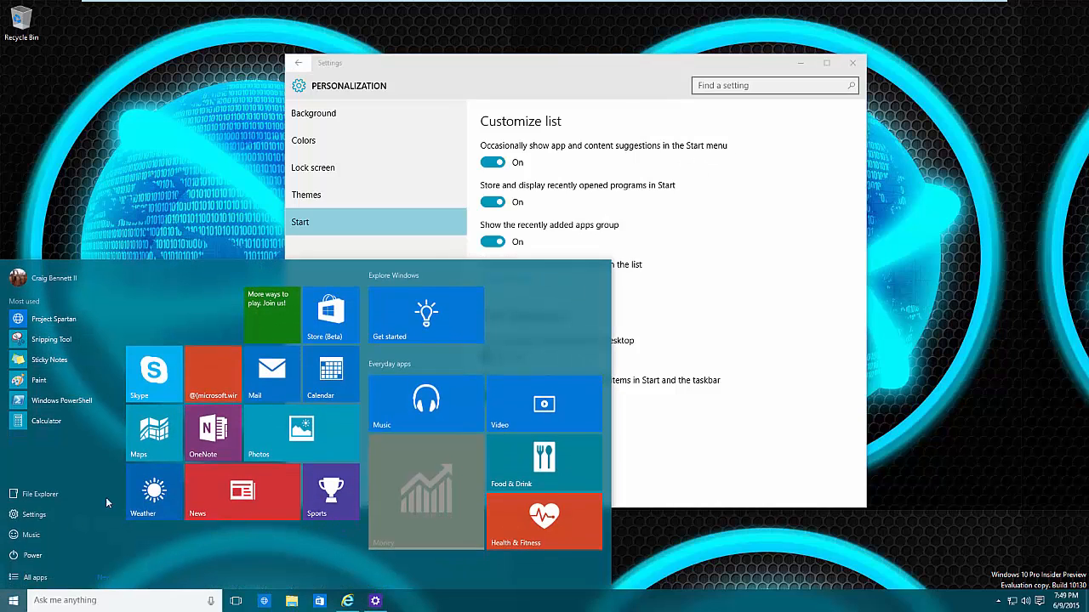
mouse_move(776, 207)
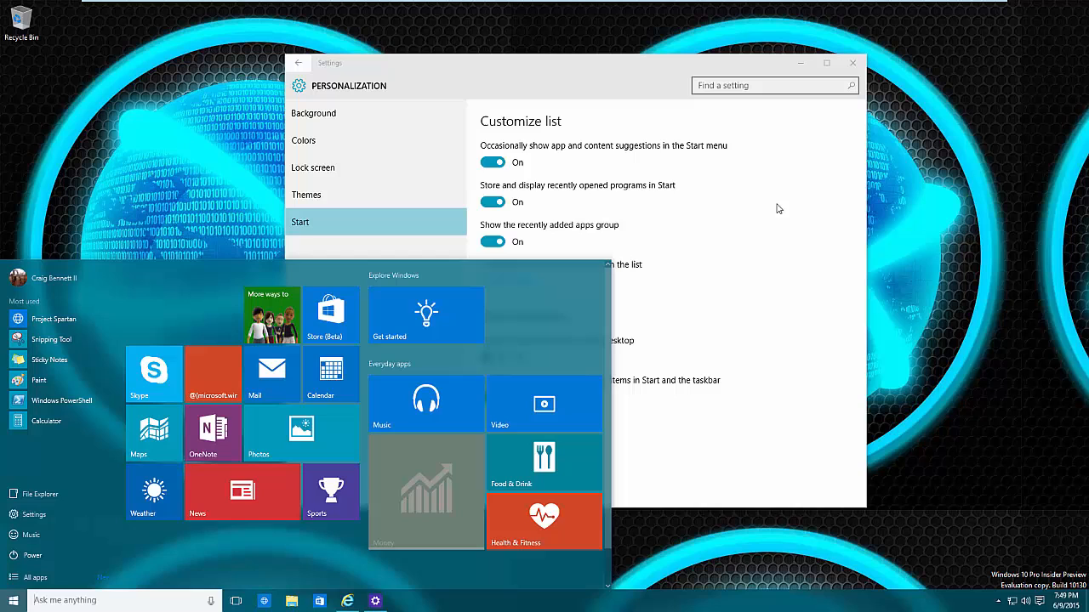
left_click(779, 202)
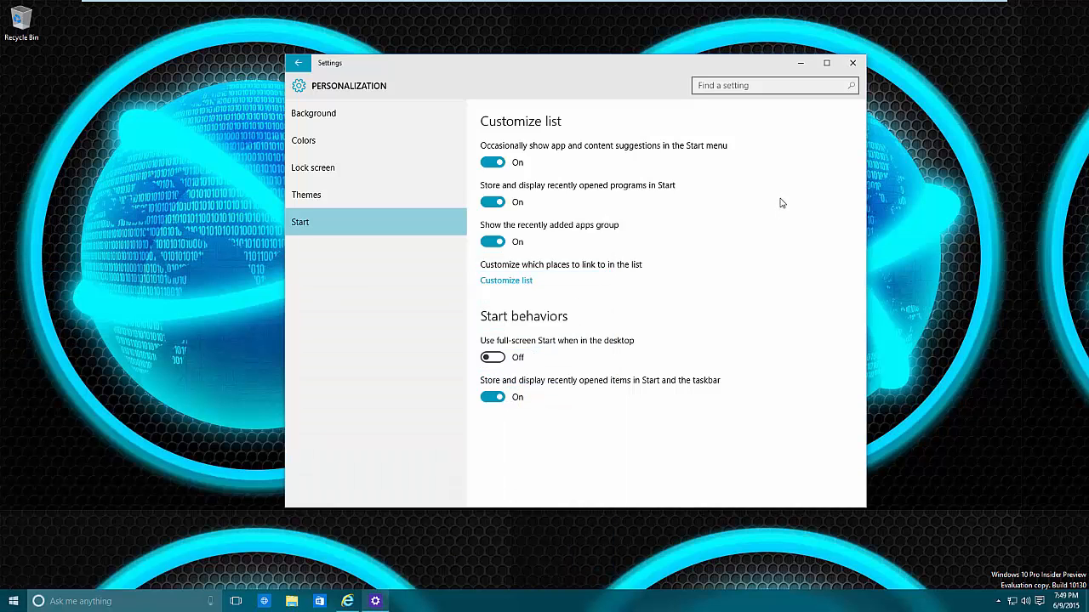
left_click(14, 602)
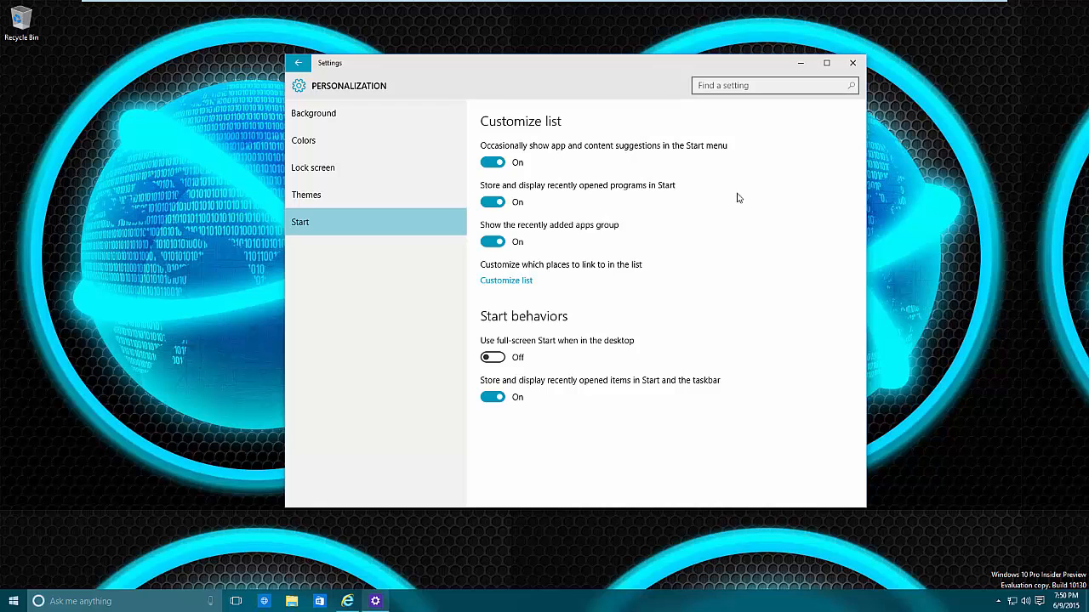
mouse_move(701, 204)
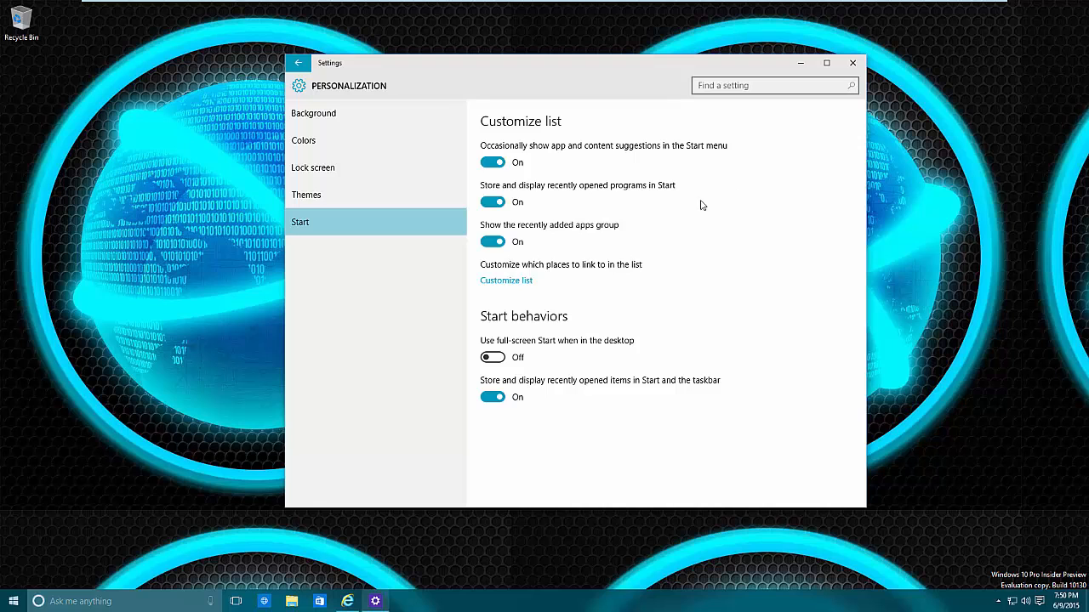
left_click(14, 602)
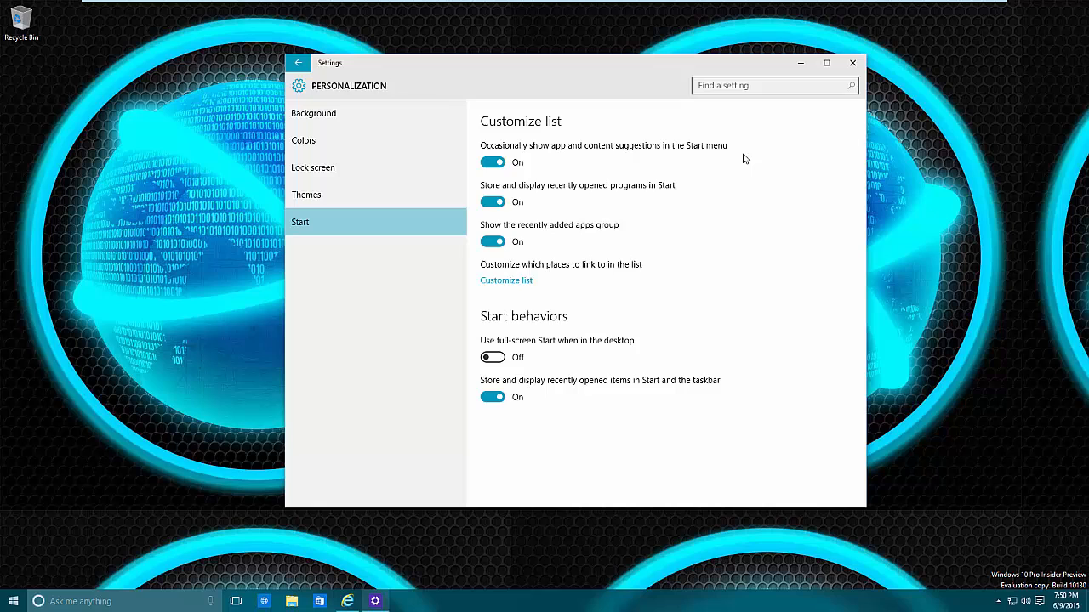
mouse_move(643, 170)
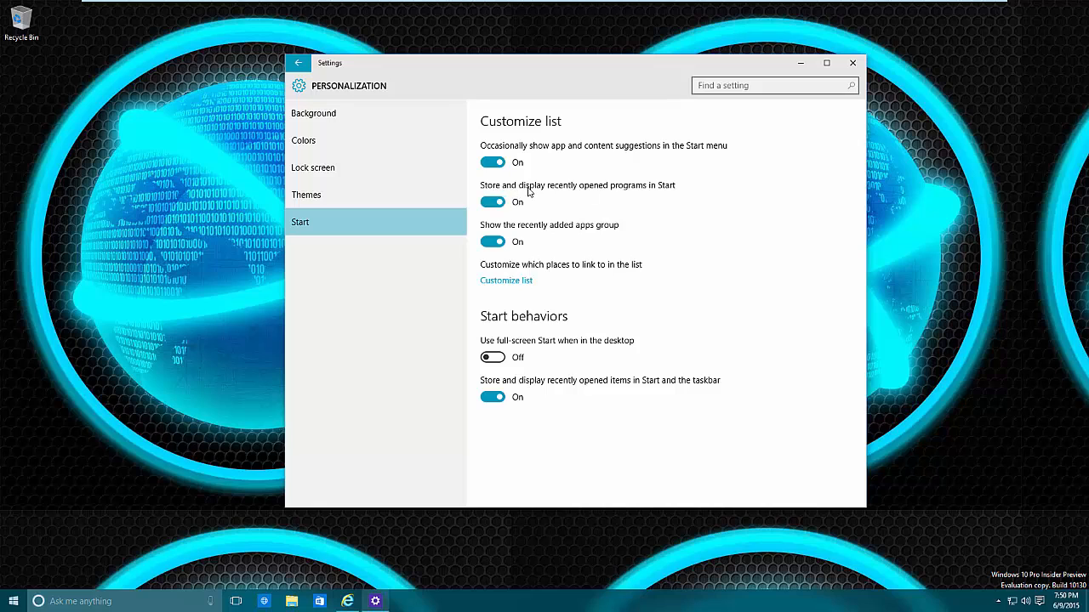
mouse_move(586, 202)
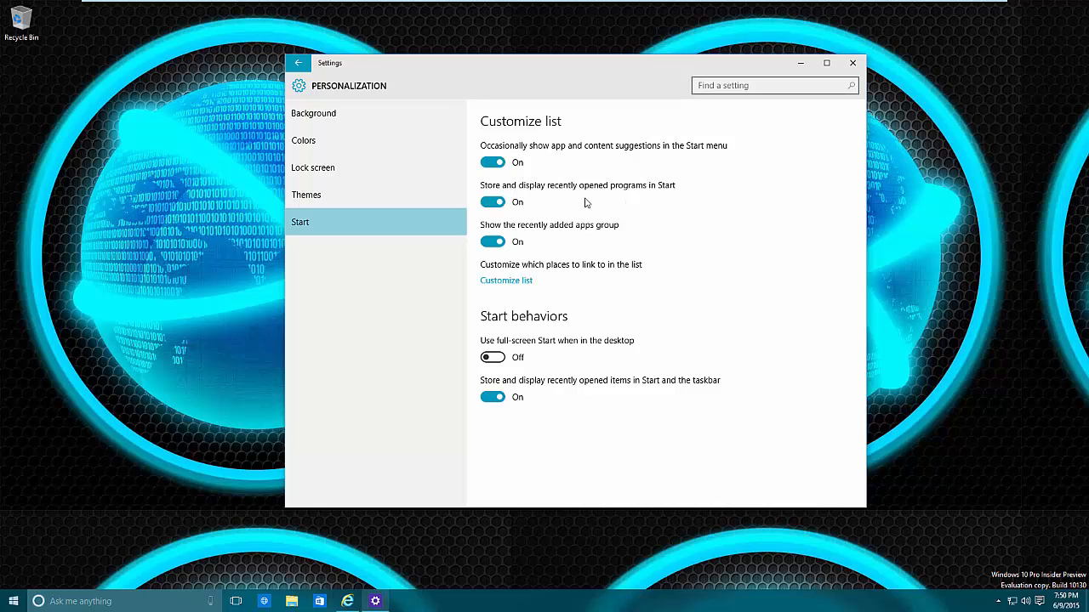
mouse_move(731, 378)
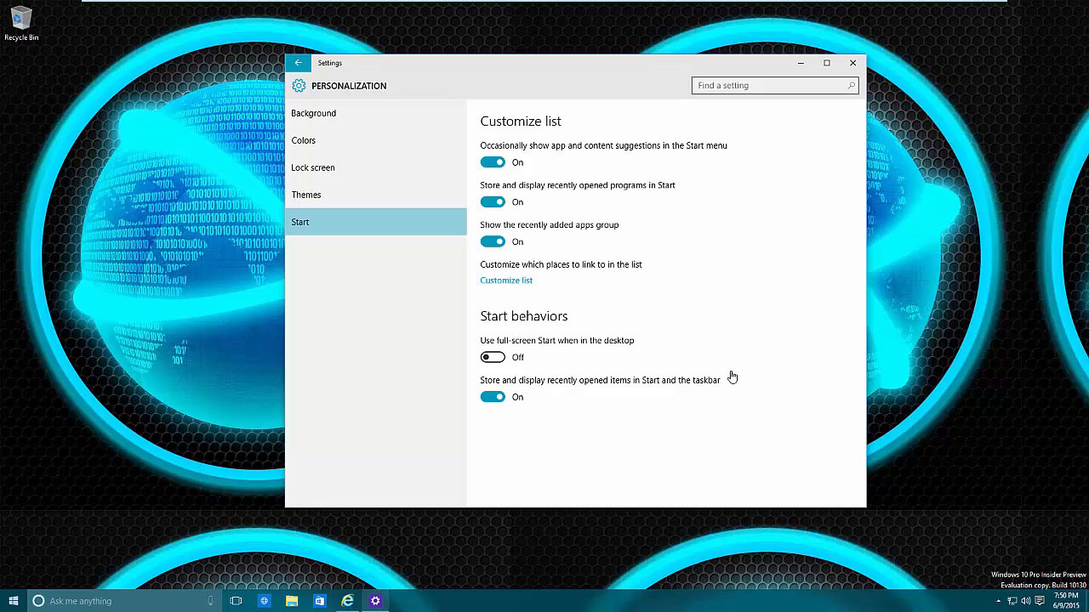
mouse_move(622, 200)
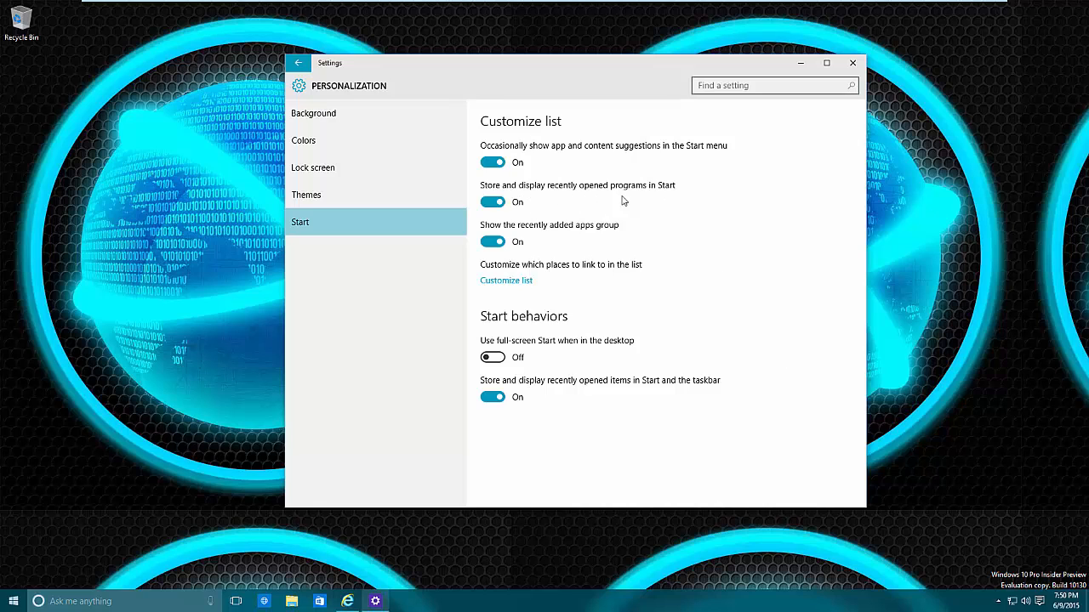
mouse_move(674, 201)
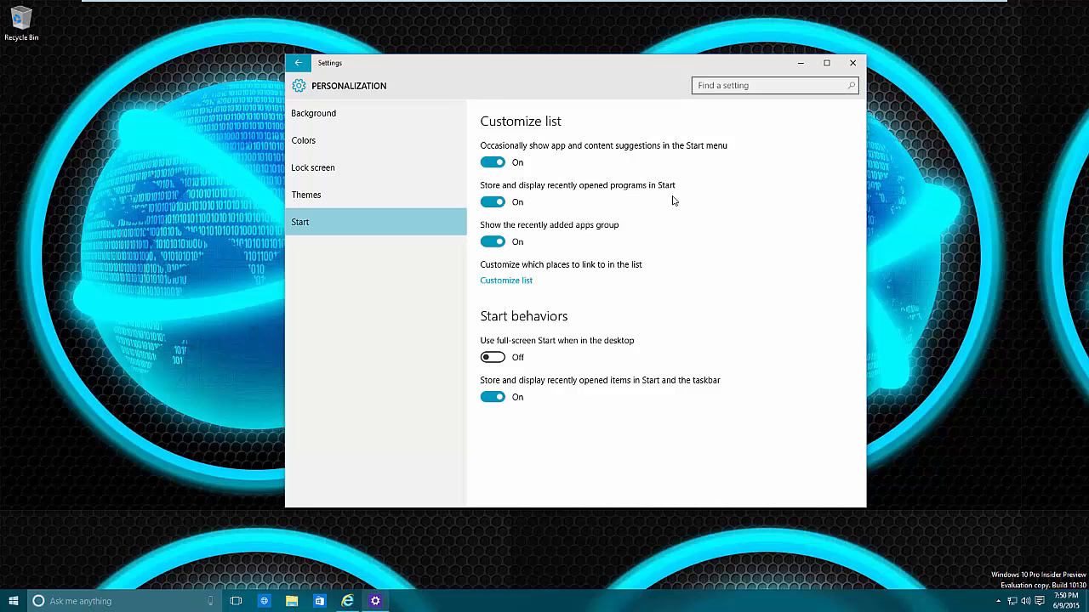
mouse_move(616, 189)
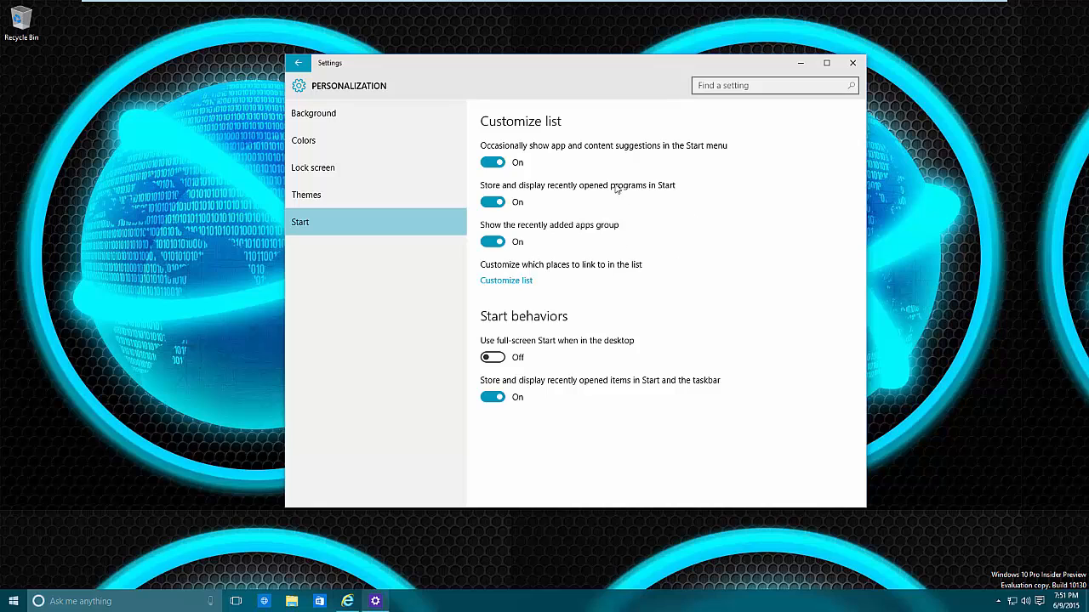
mouse_move(626, 191)
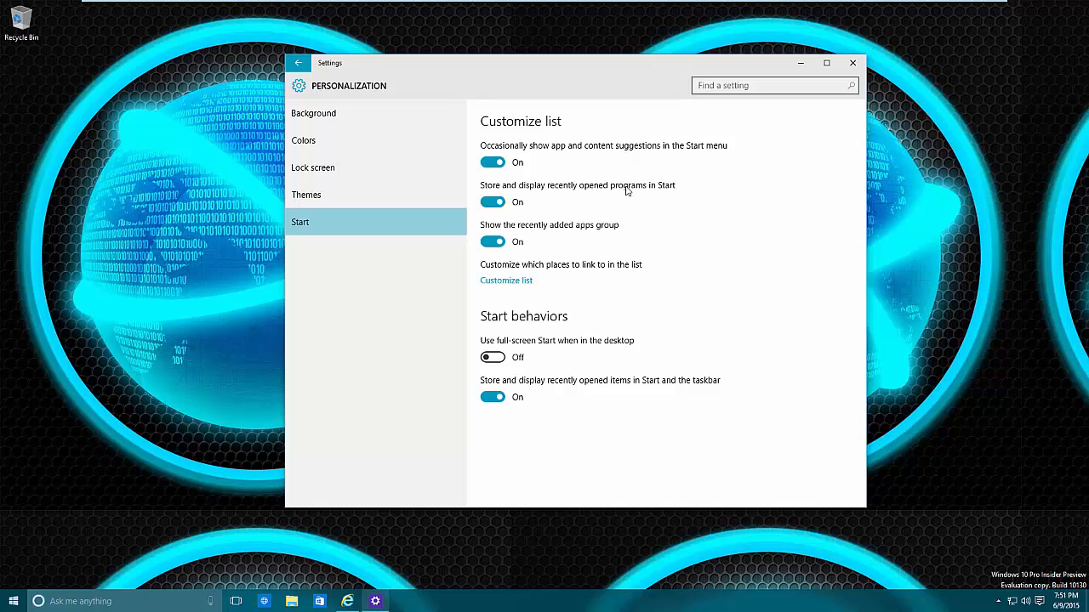
mouse_move(570, 223)
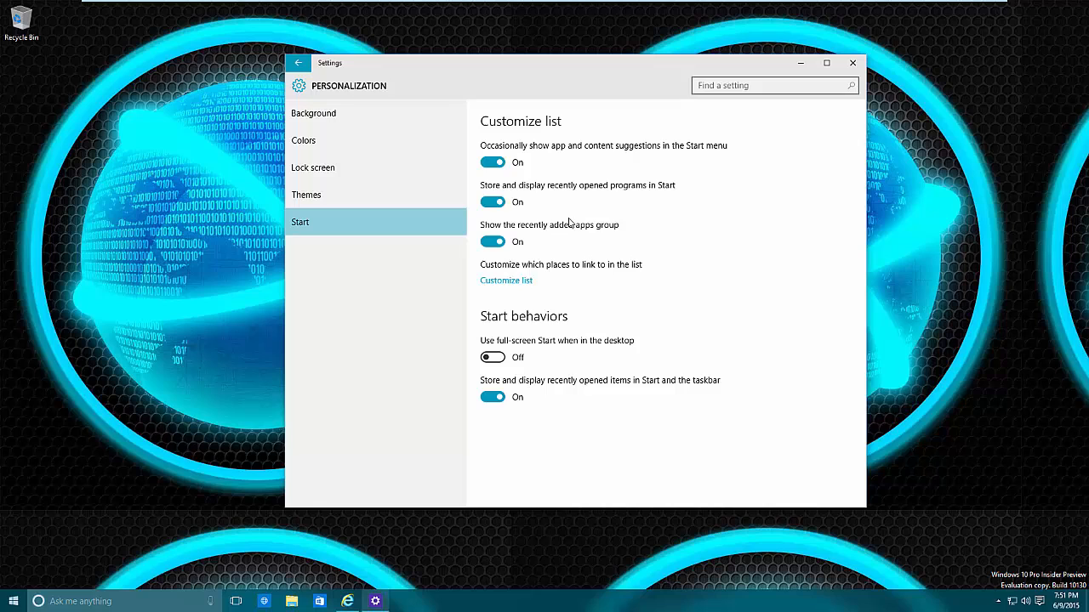
mouse_move(774, 299)
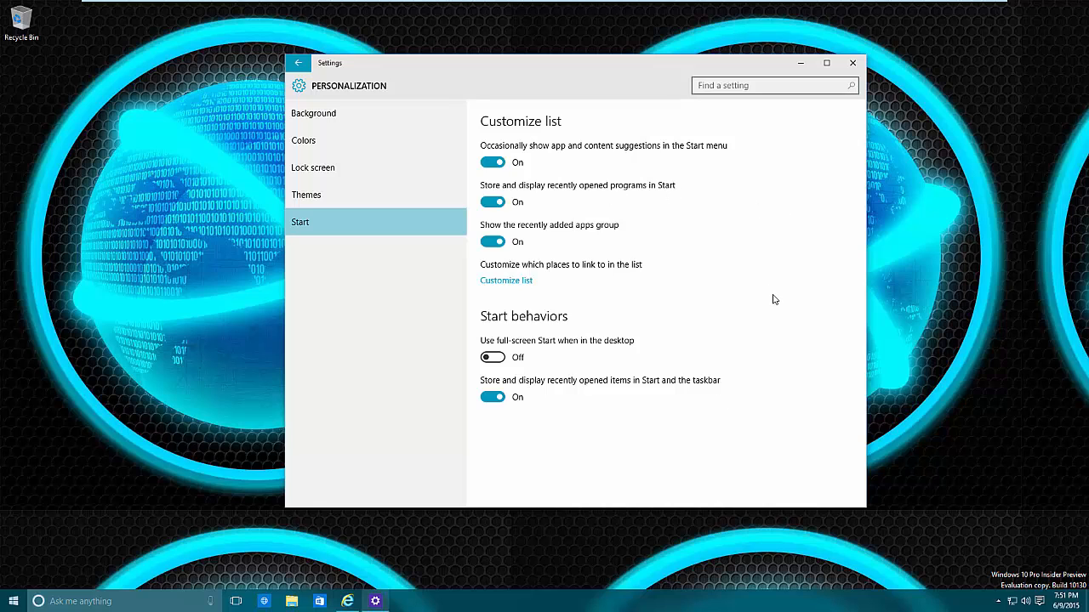
mouse_move(777, 293)
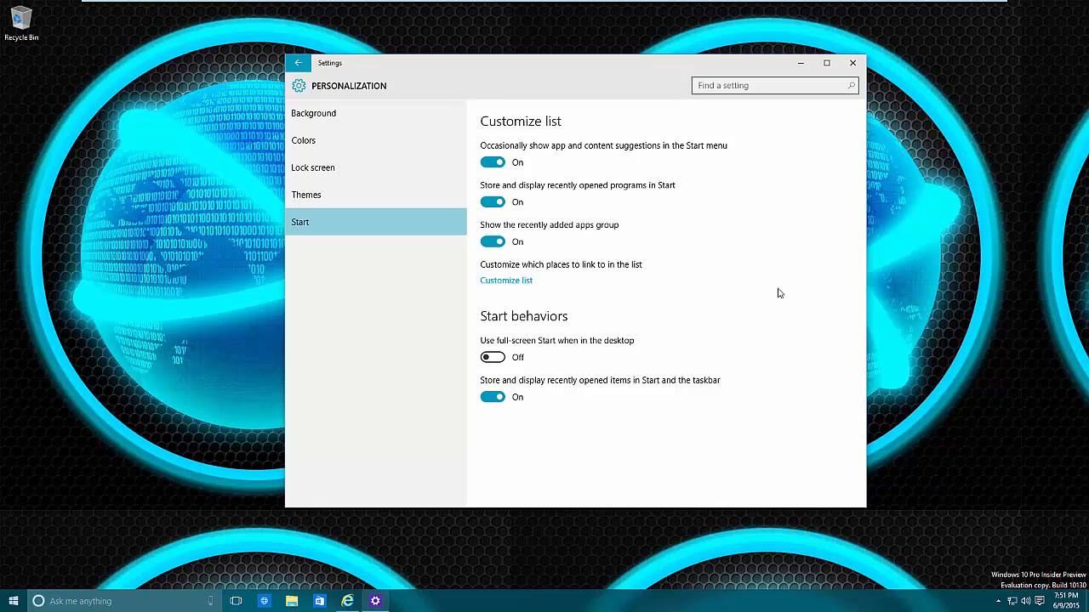
mouse_move(531, 238)
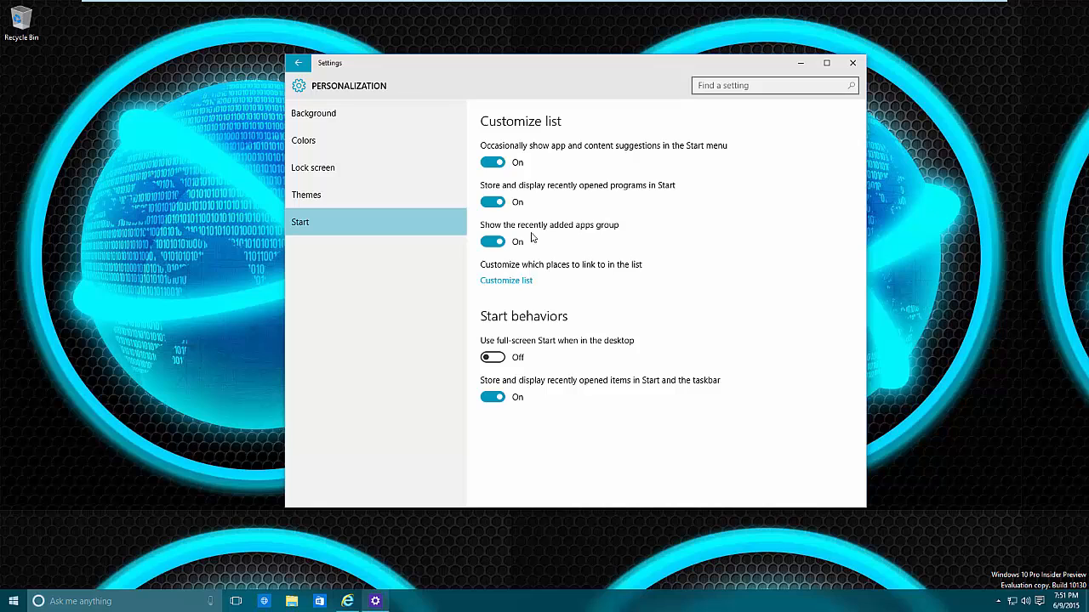
mouse_move(611, 243)
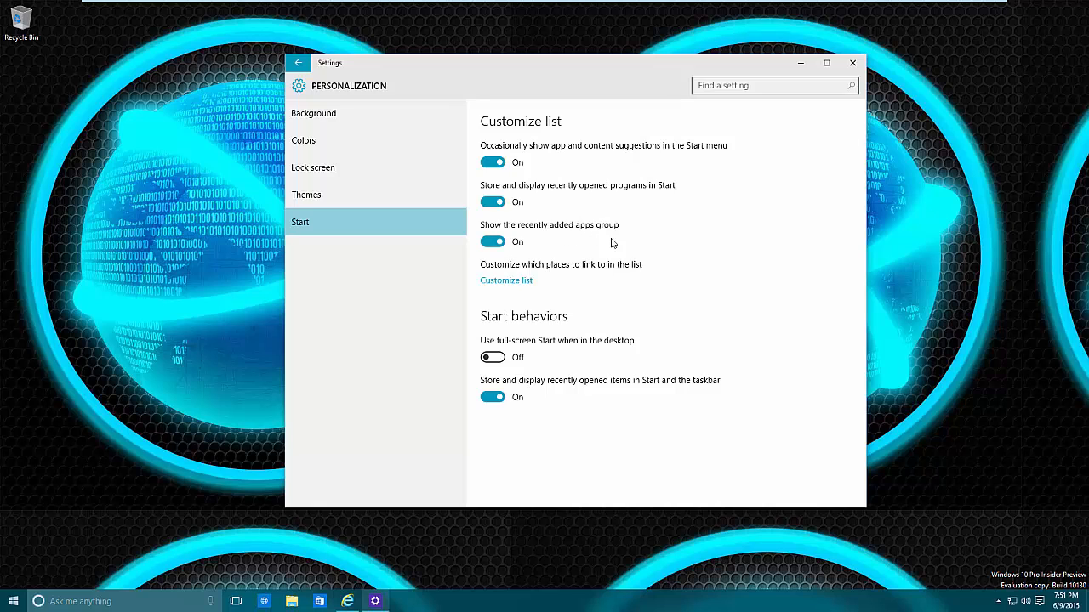
mouse_move(592, 229)
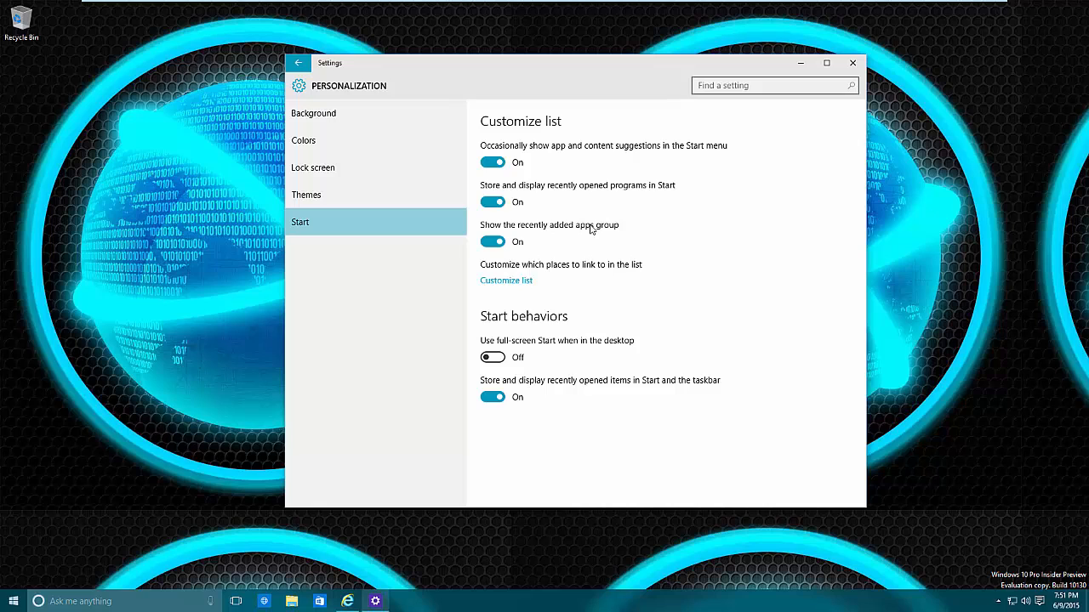
mouse_move(528, 241)
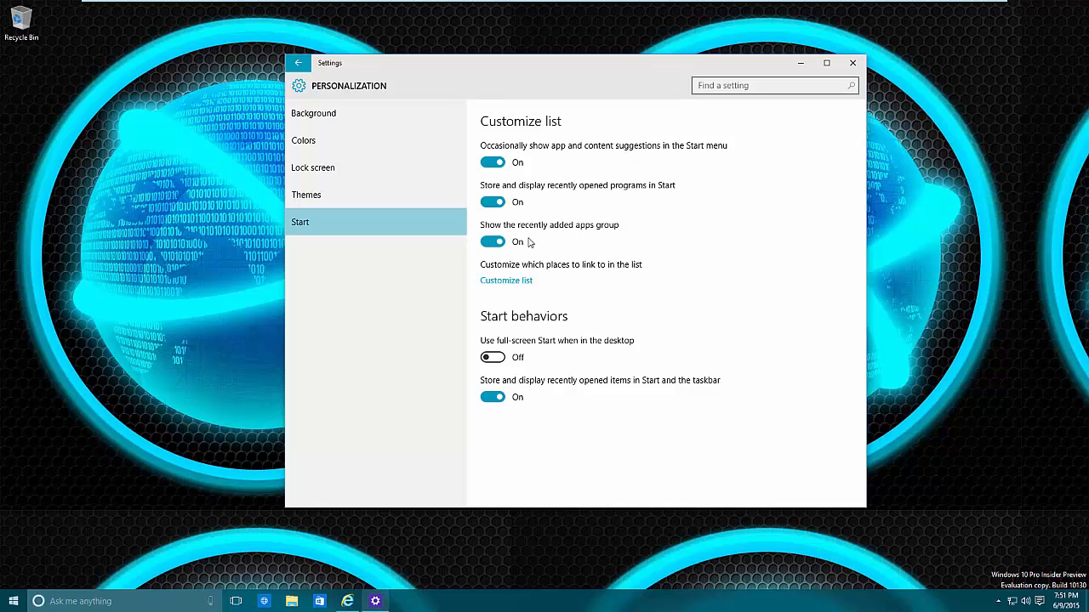
mouse_move(596, 245)
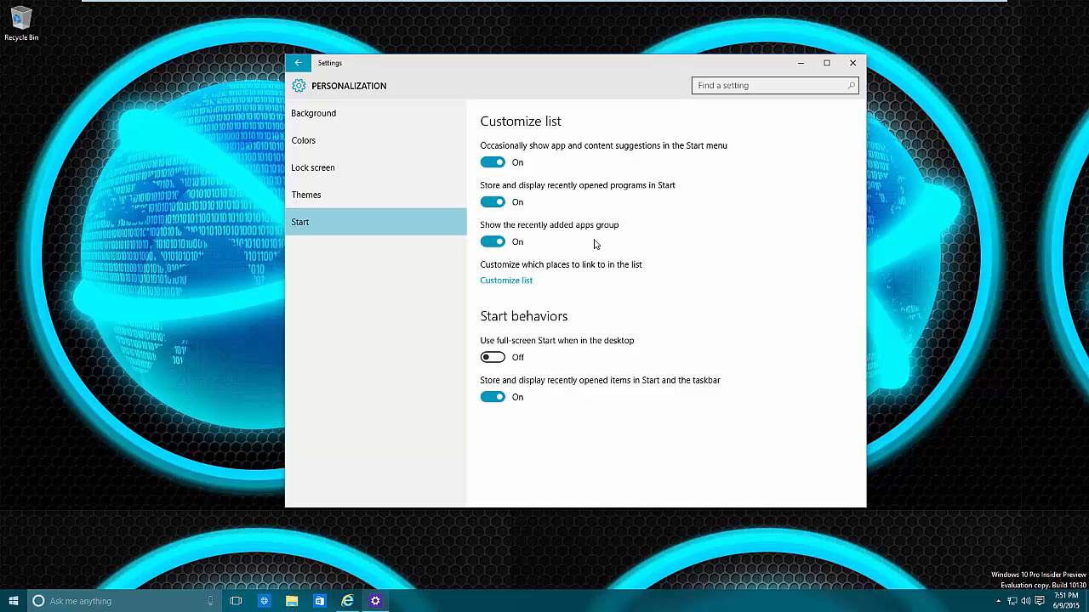
mouse_move(512, 306)
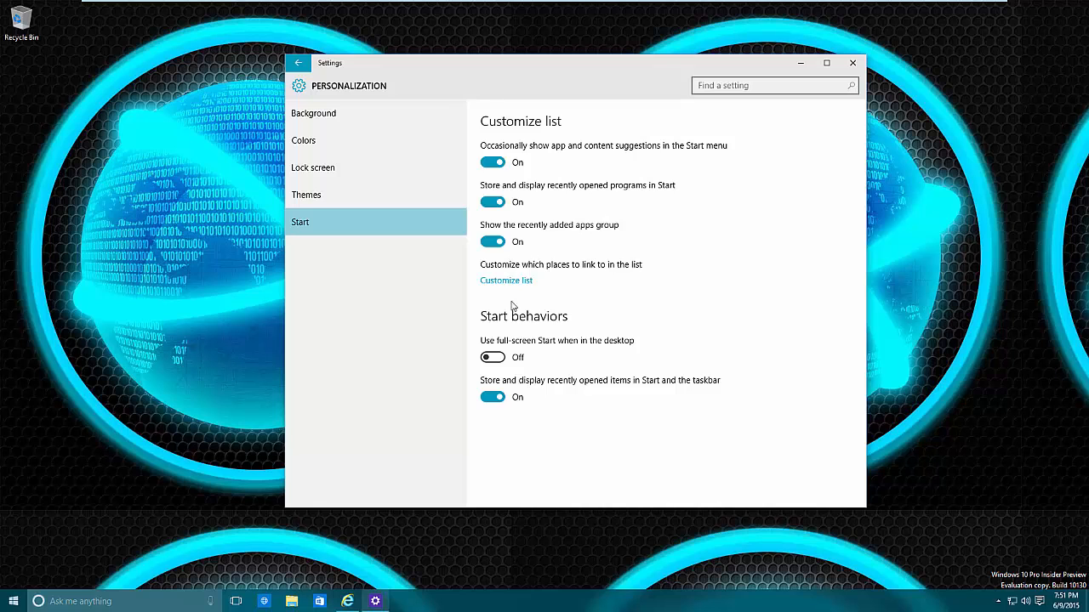
left_click(13, 602)
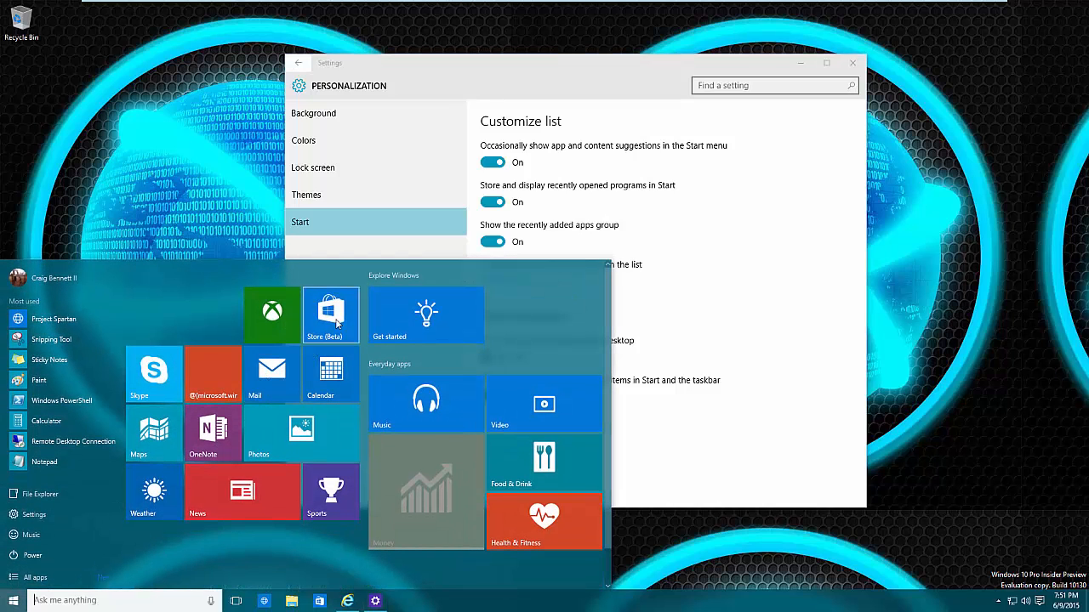
mouse_move(330, 313)
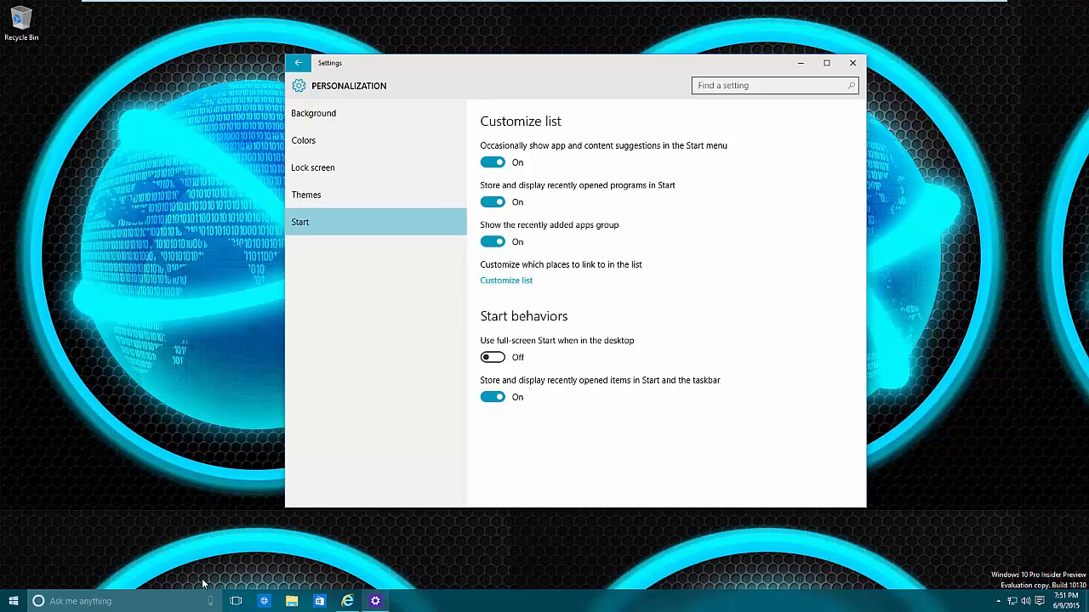
mouse_move(507, 281)
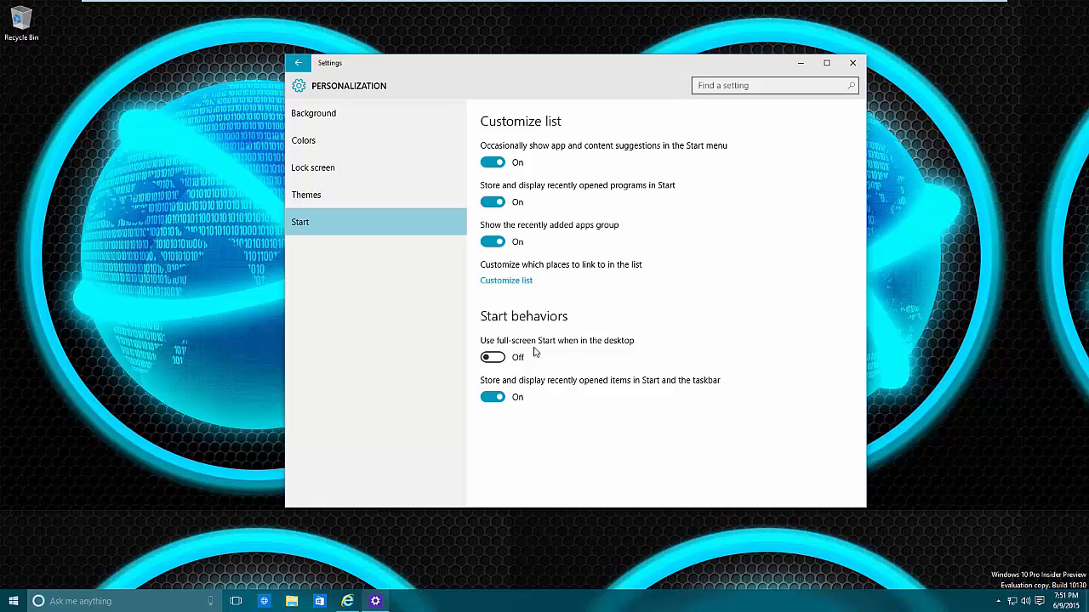
mouse_move(589, 349)
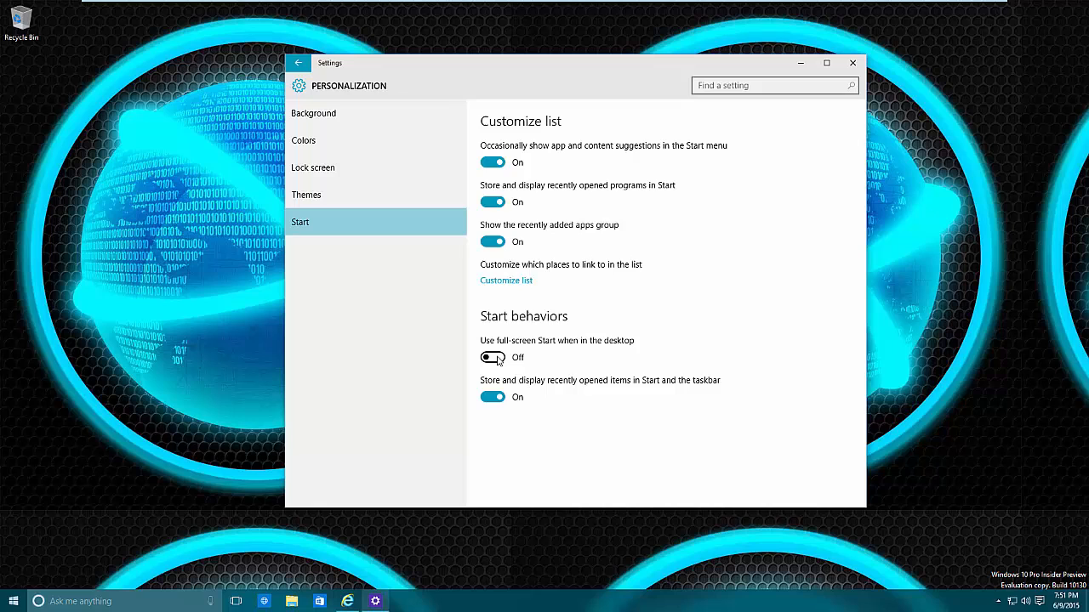
Step: Enable full-screen Start, view it with the side app list expanded, then collapse the list
left_click(493, 357)
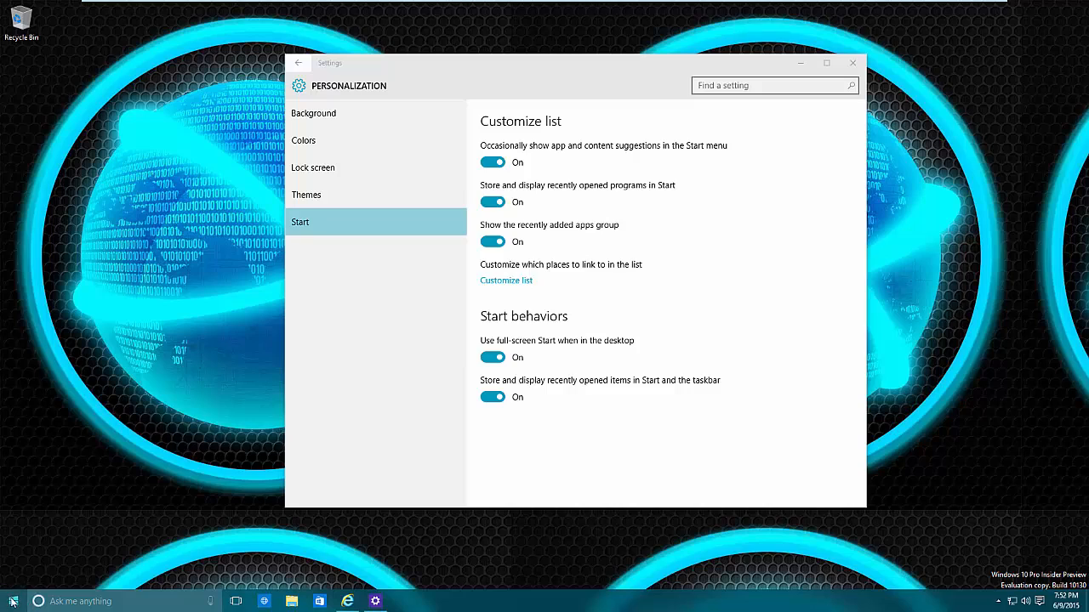
left_click(14, 603)
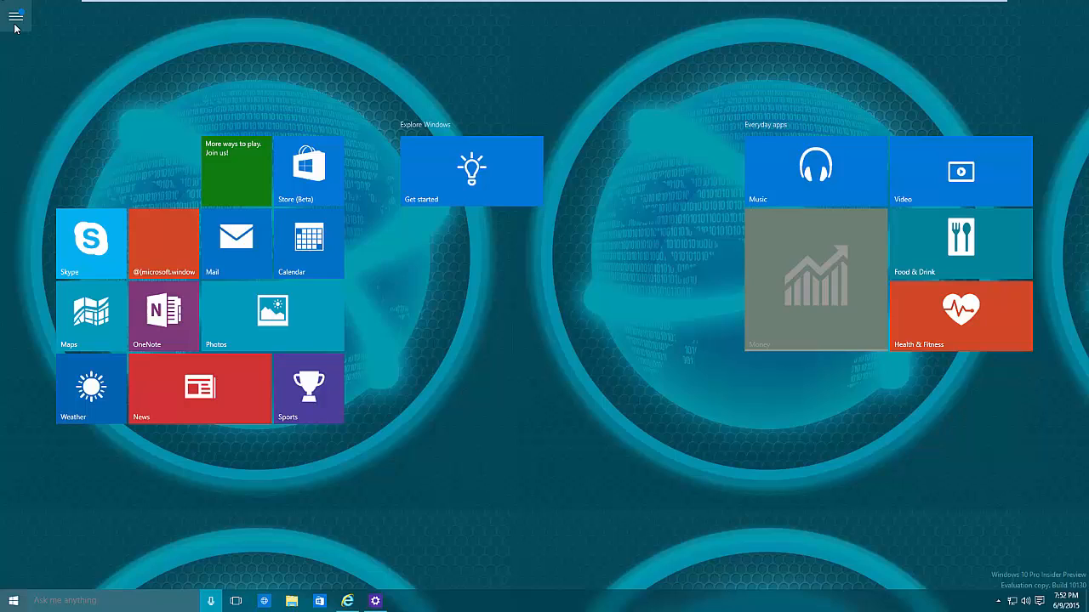
left_click(16, 16)
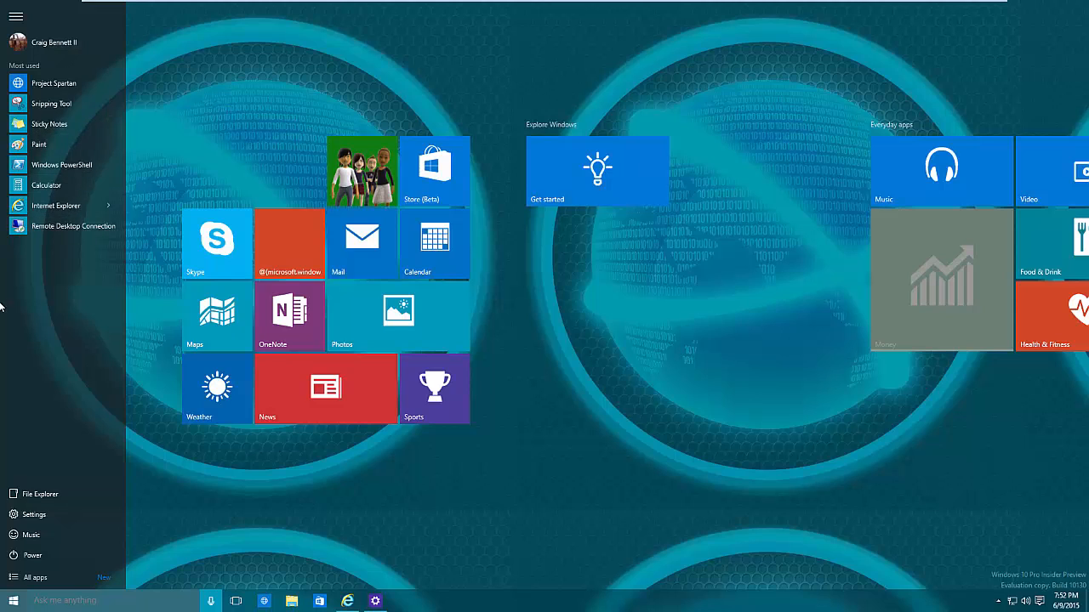
mouse_move(616, 82)
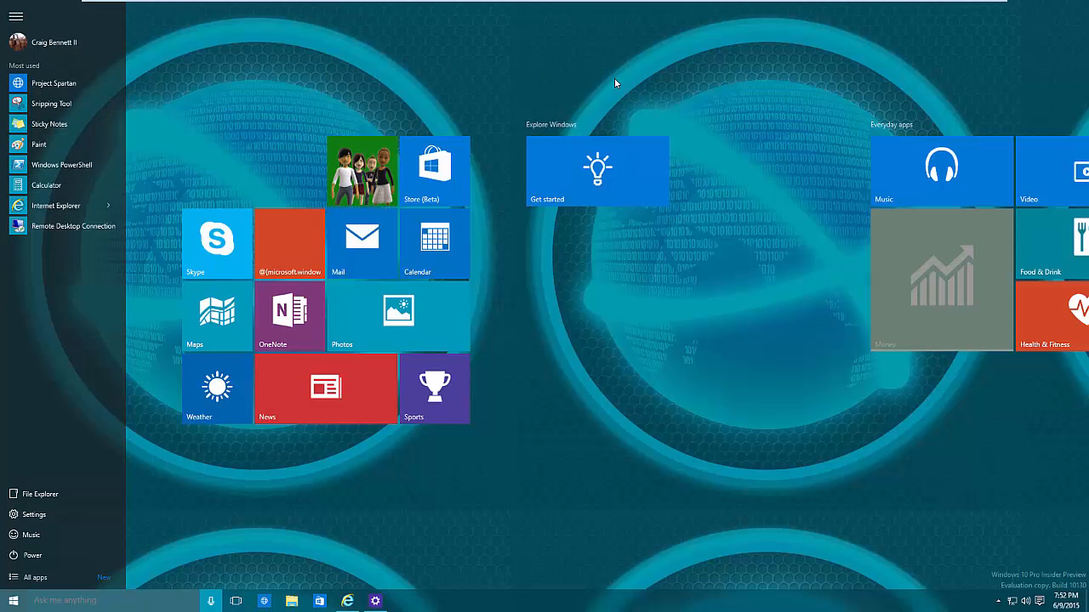
mouse_move(112, 75)
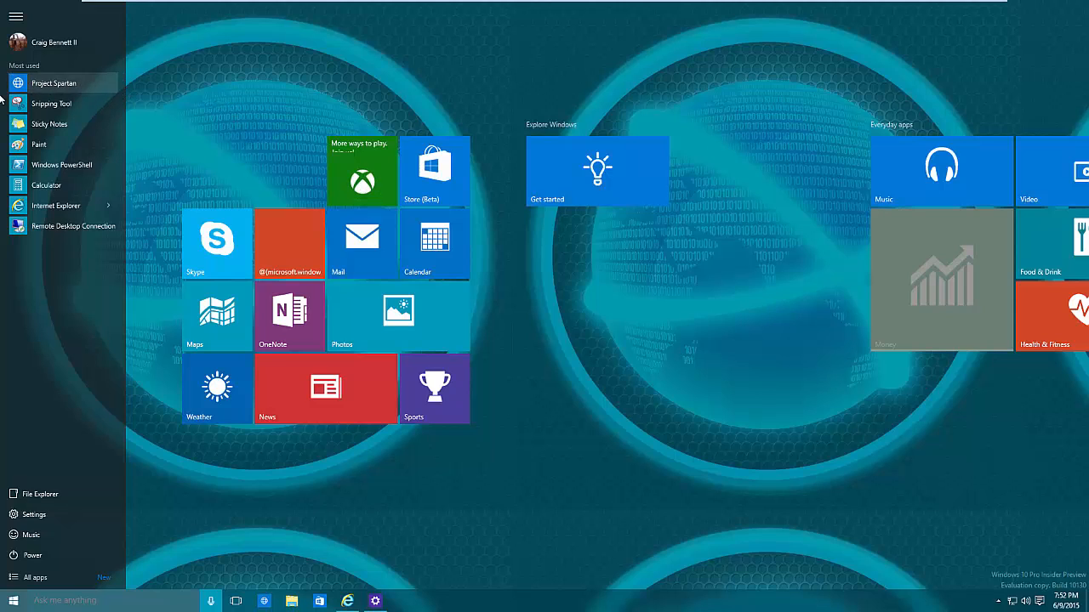
mouse_move(48, 514)
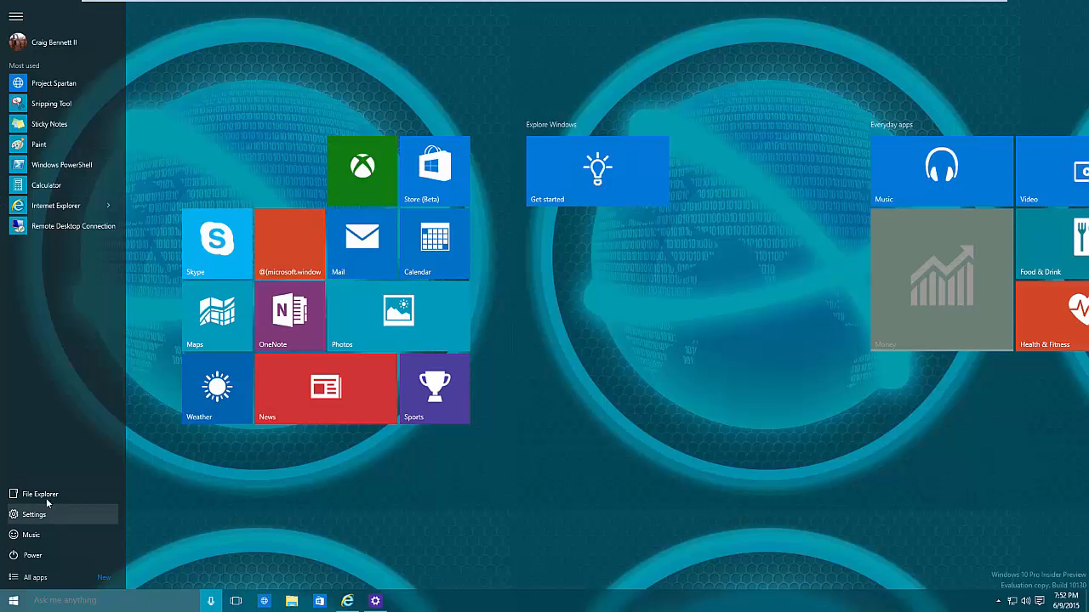
mouse_move(31, 534)
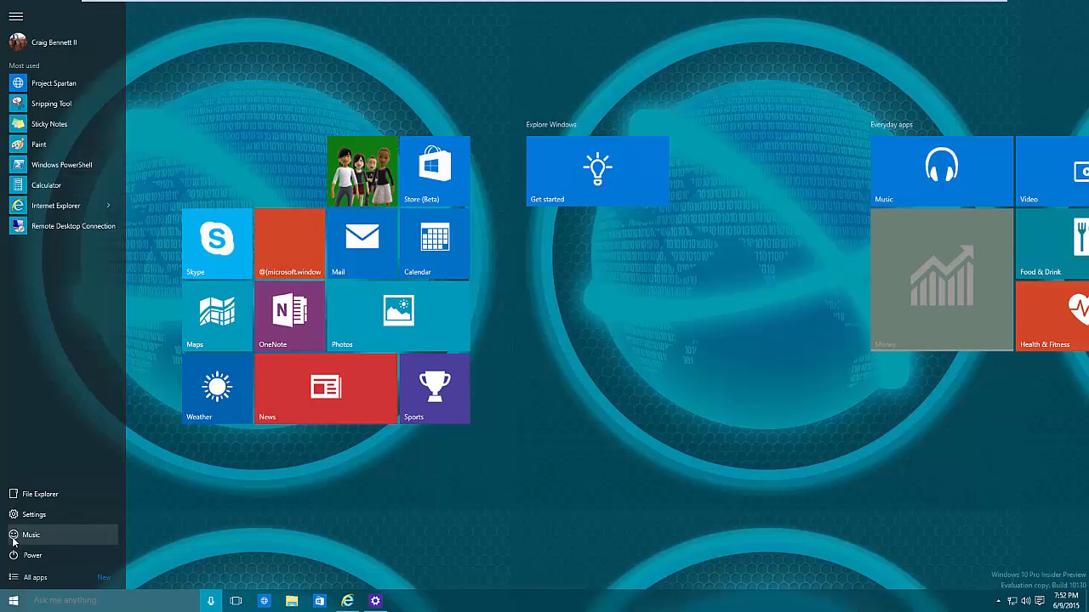
mouse_move(808, 595)
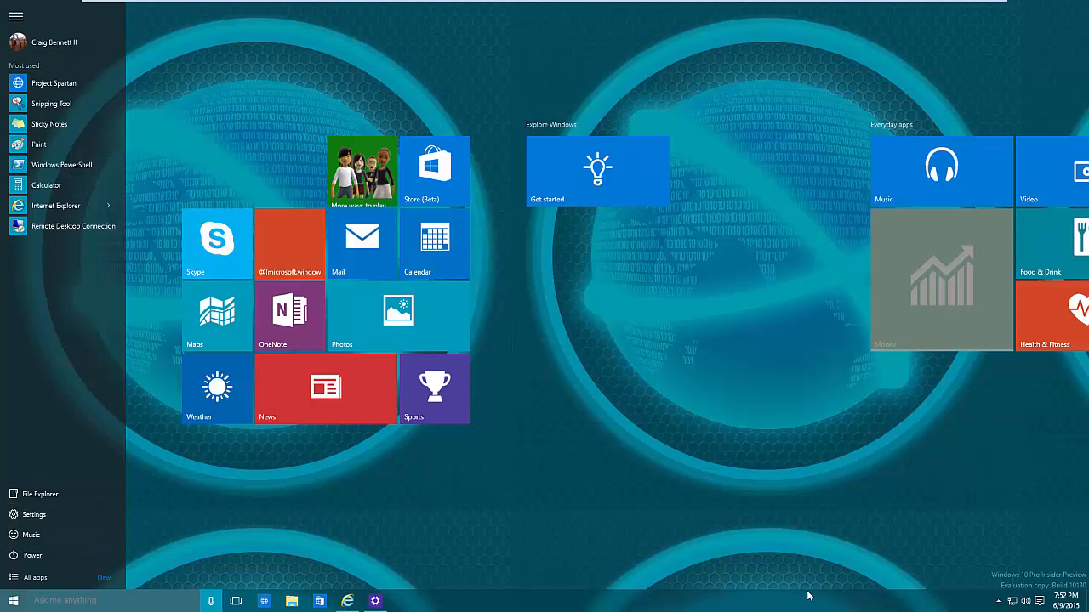
left_click(15, 17)
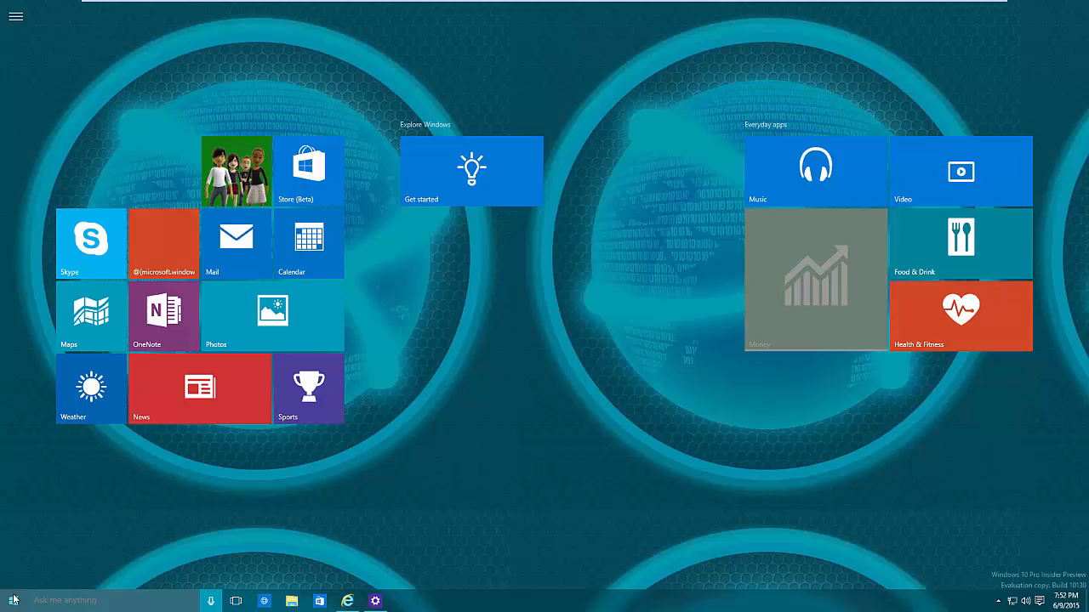
mouse_move(262, 508)
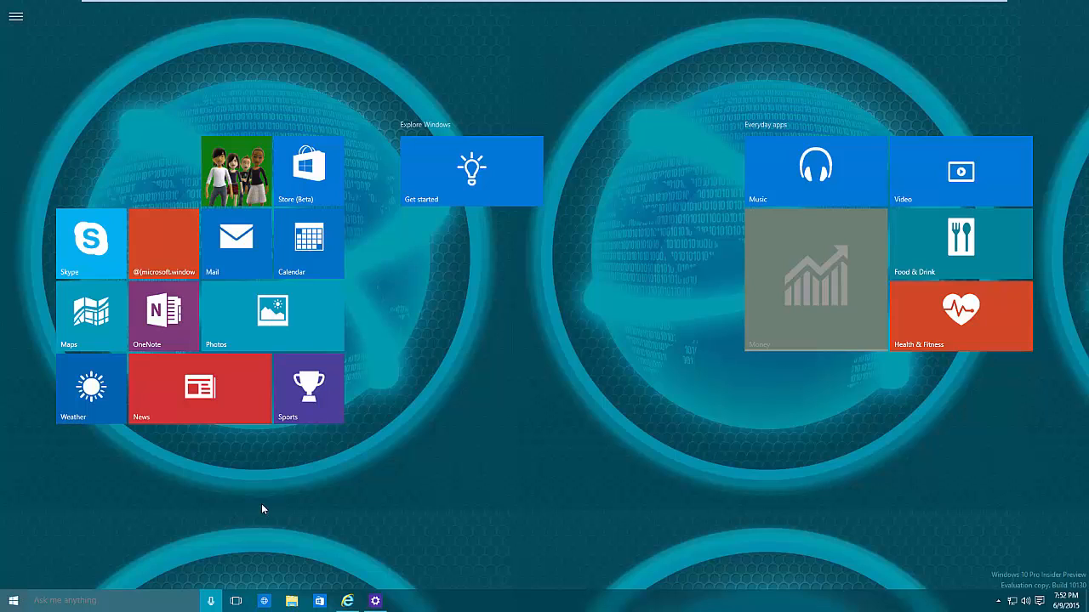
mouse_move(421, 505)
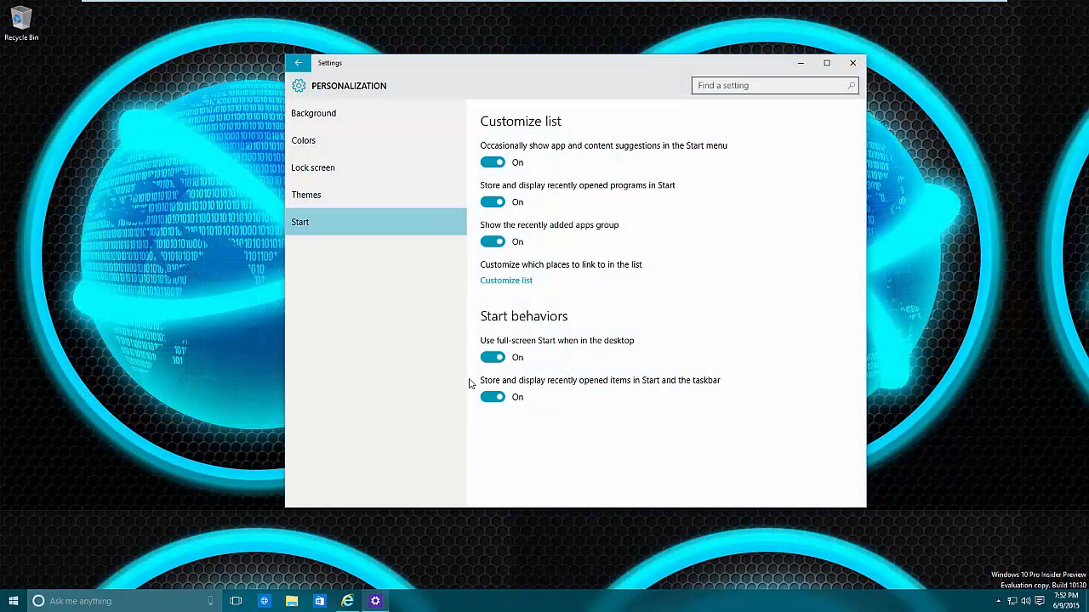
mouse_move(534, 315)
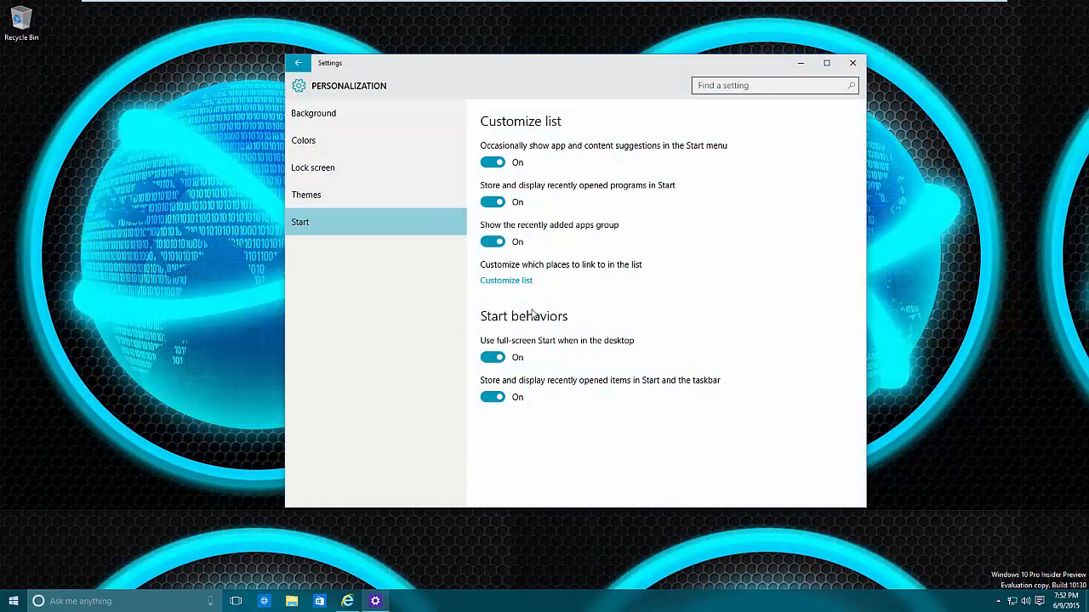
Step: Switch full-screen Start off and go to the Customize list of Start folder links
left_click(493, 358)
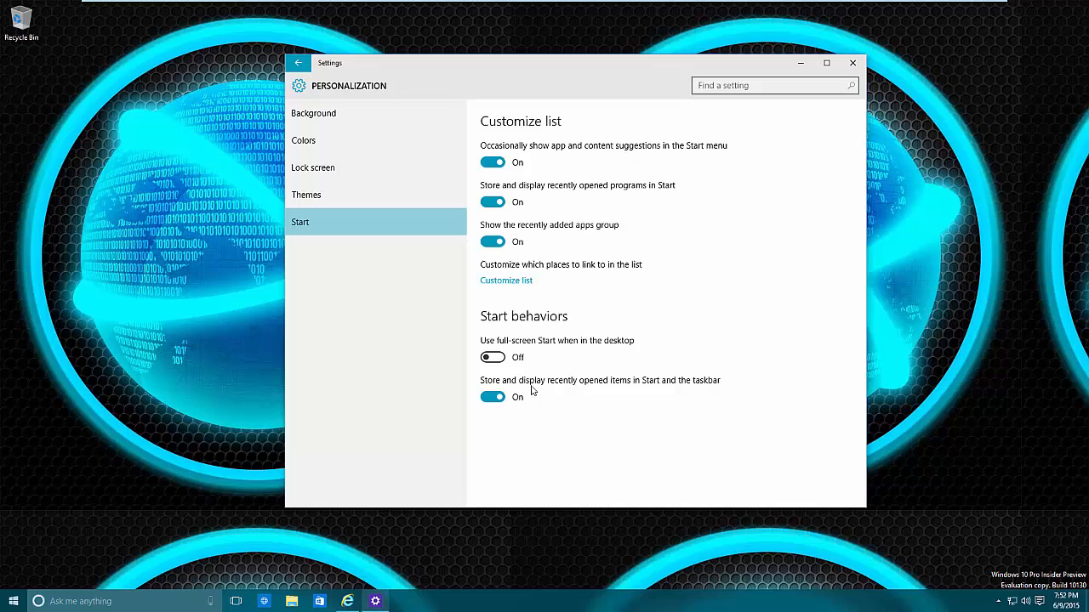
mouse_move(521, 286)
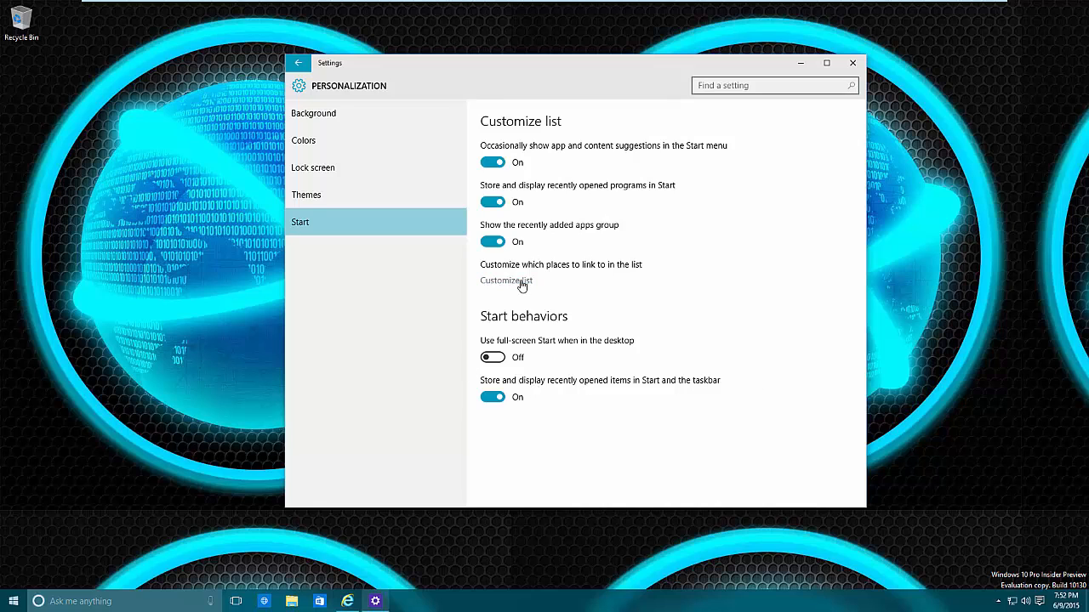
left_click(507, 280)
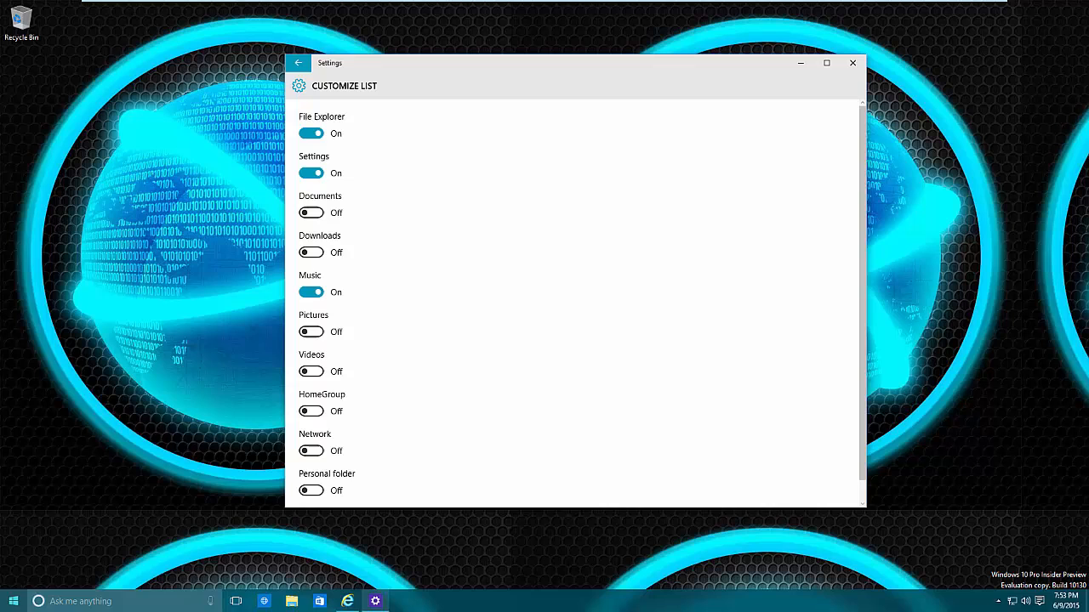
Step: Turn Music off and Documents, Pictures, HomeGroup on, checking the links in Start
left_click(14, 602)
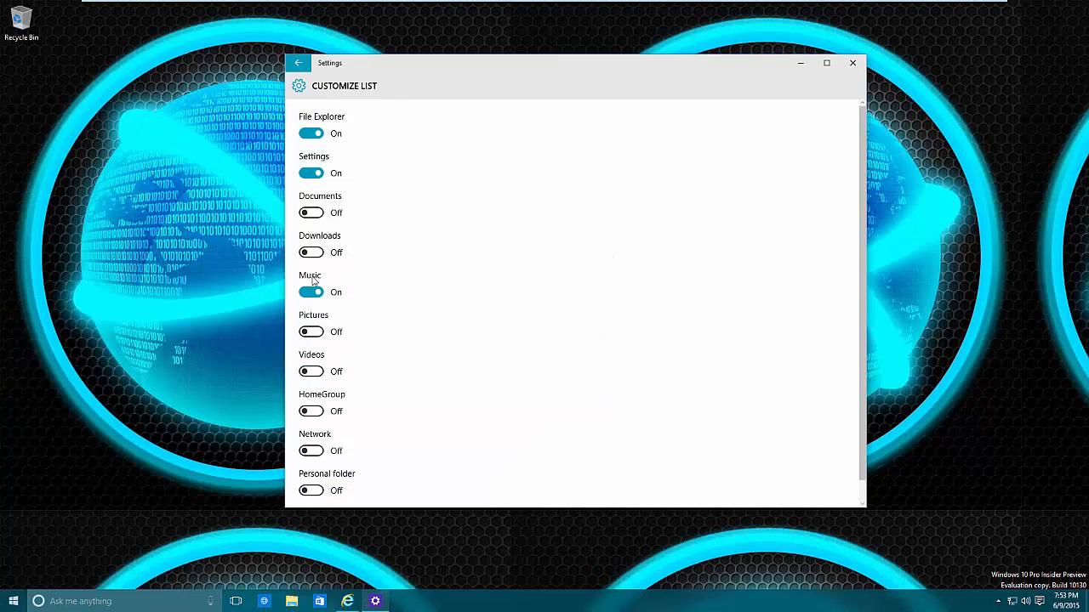
left_click(310, 293)
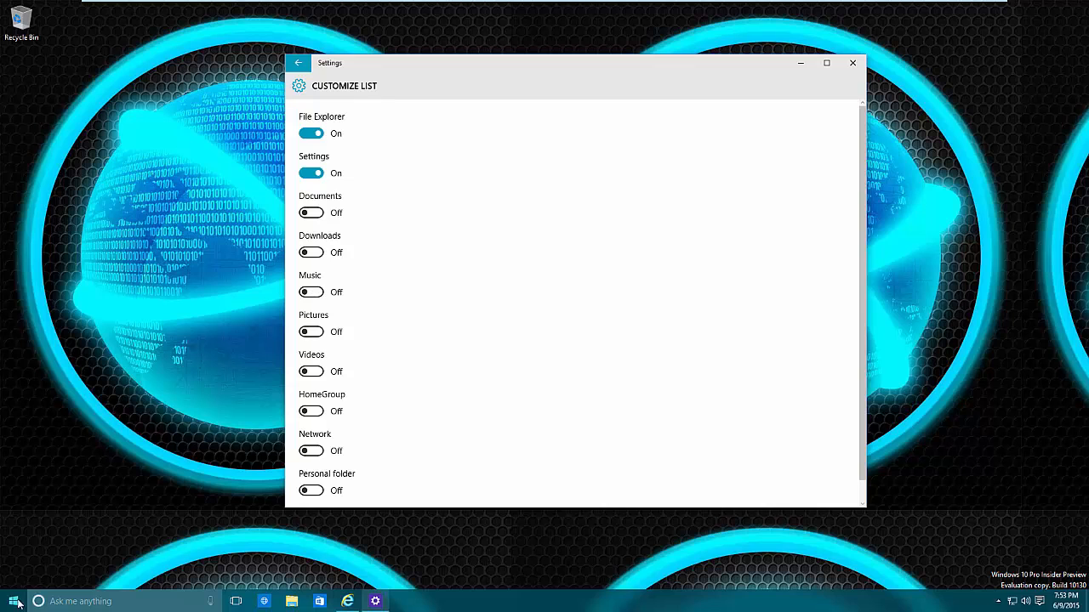
left_click(14, 603)
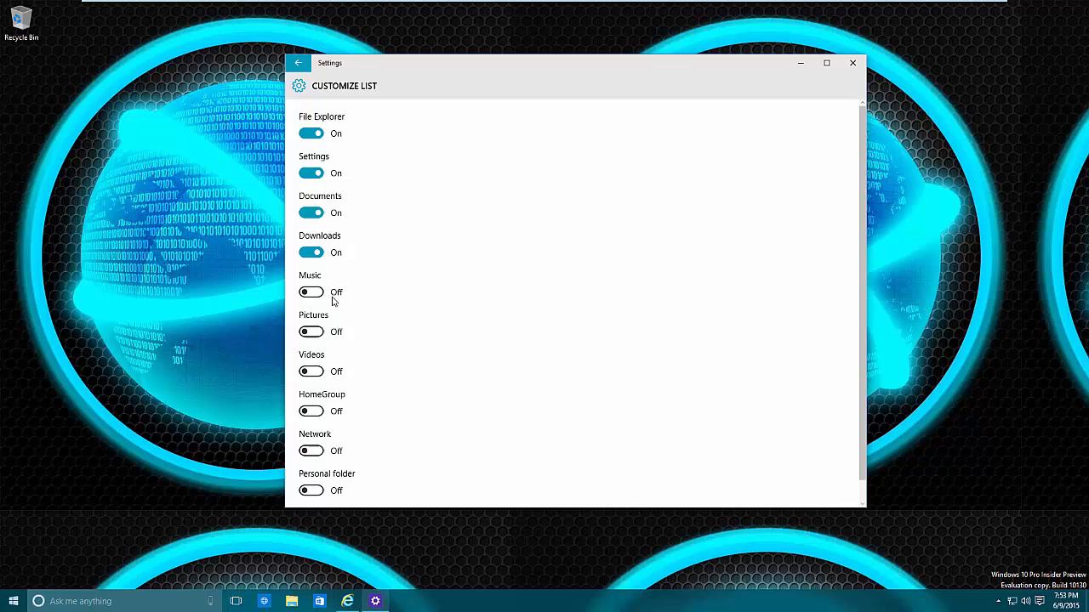
left_click(311, 332)
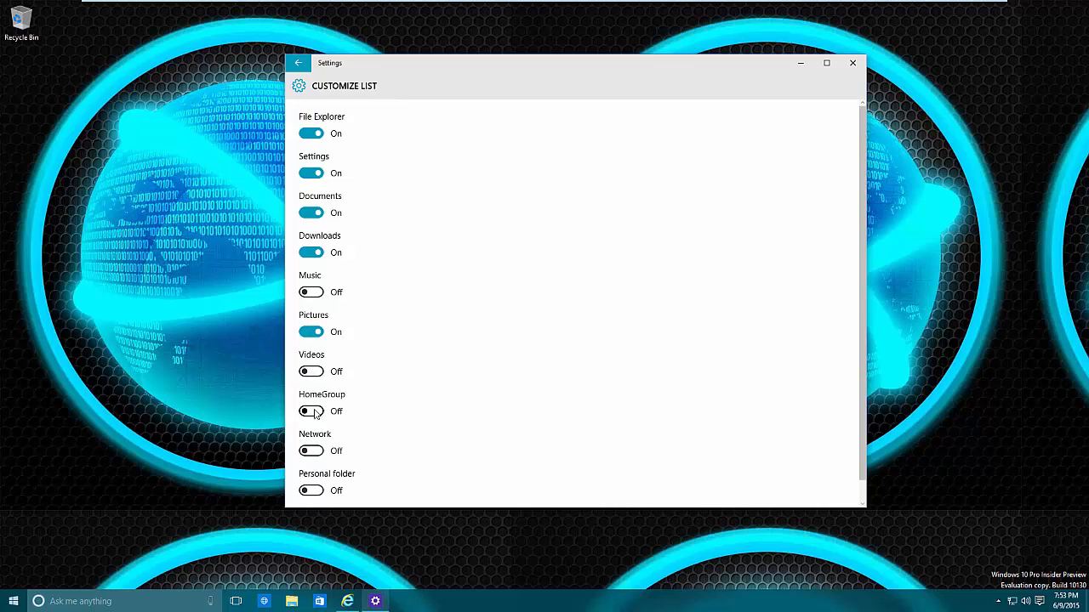
left_click(310, 410)
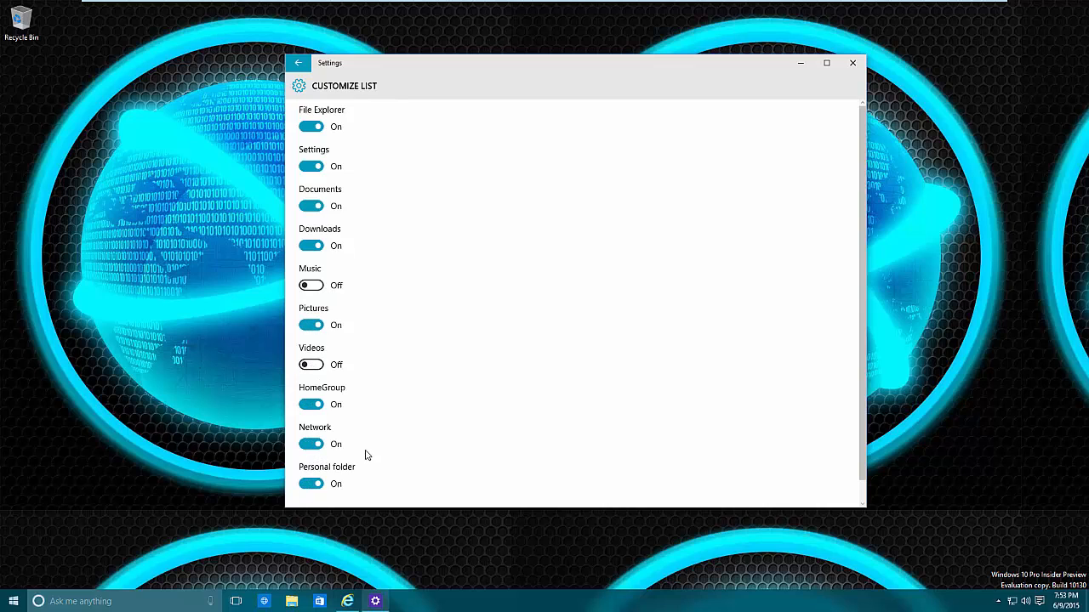
left_click(14, 602)
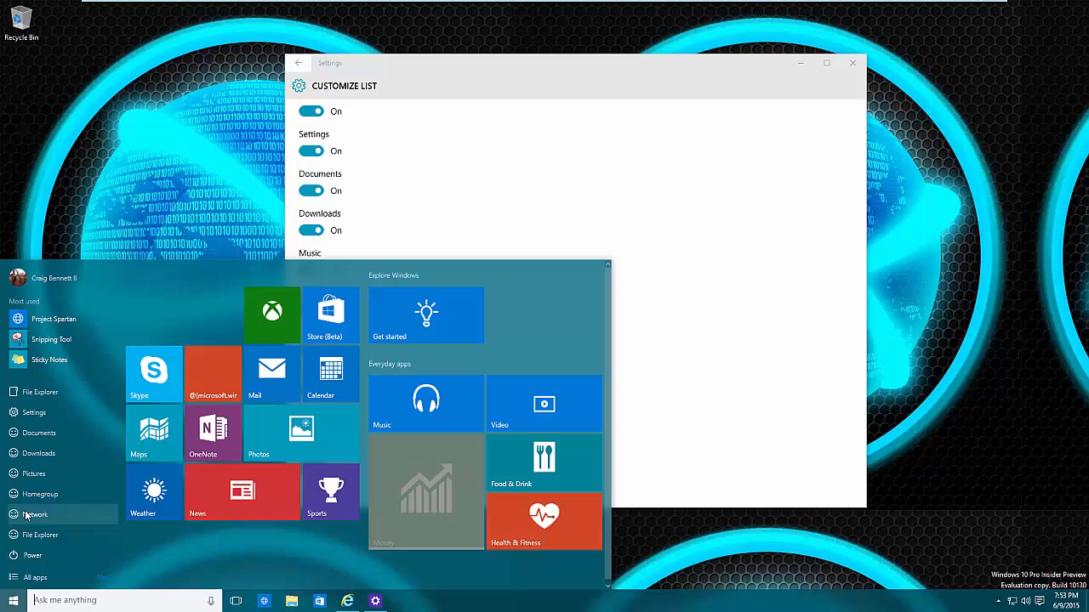
mouse_move(31, 449)
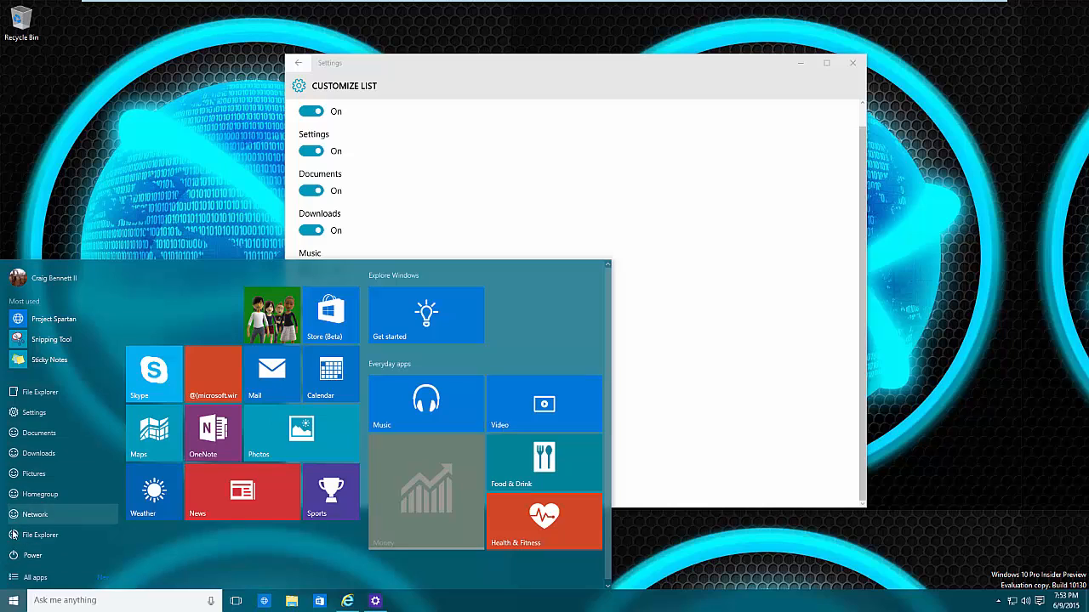
mouse_move(39, 434)
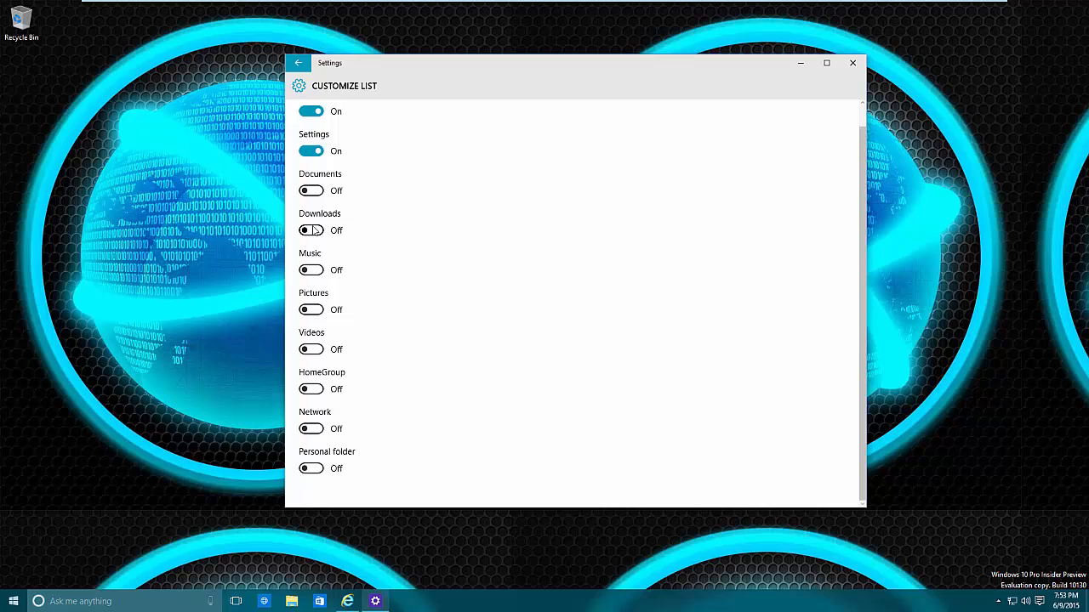
Step: Turn Downloads on, verify it in Start, return to the Start page and close Settings
left_click(311, 232)
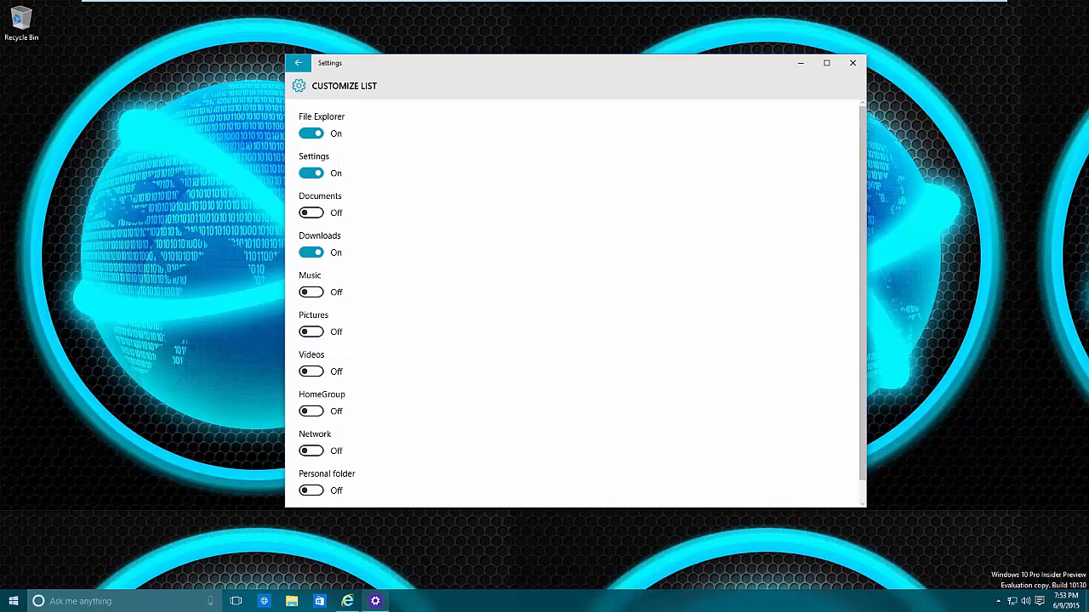
left_click(14, 602)
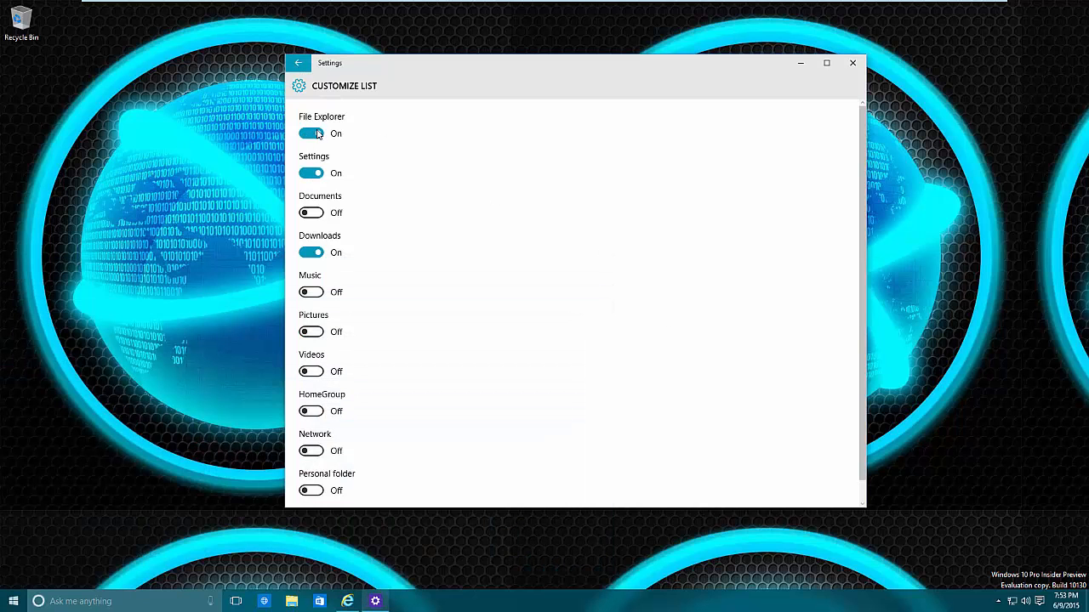
mouse_move(331, 161)
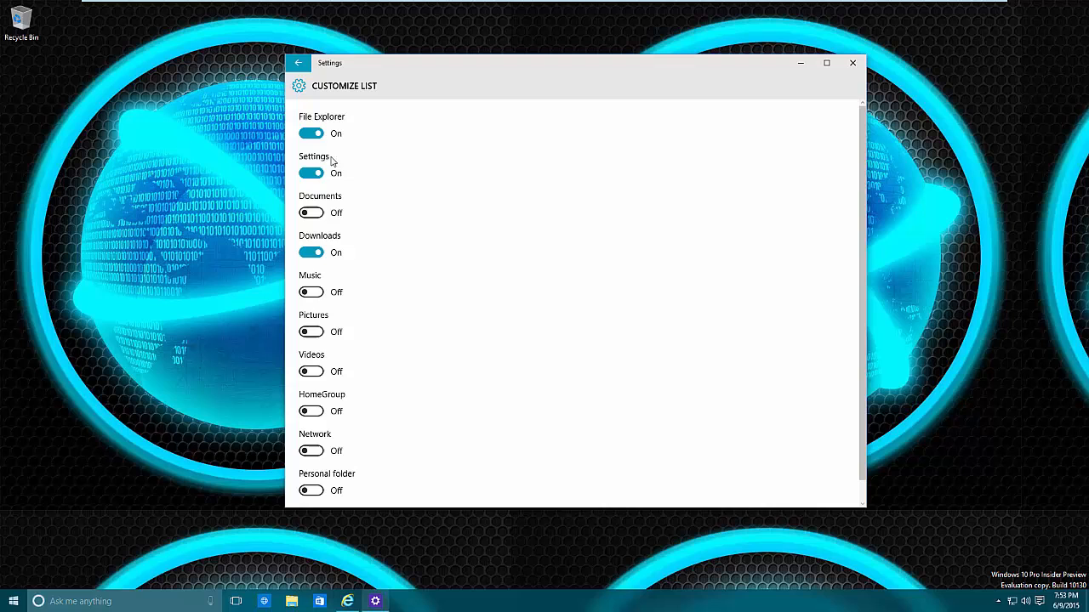
left_click(13, 603)
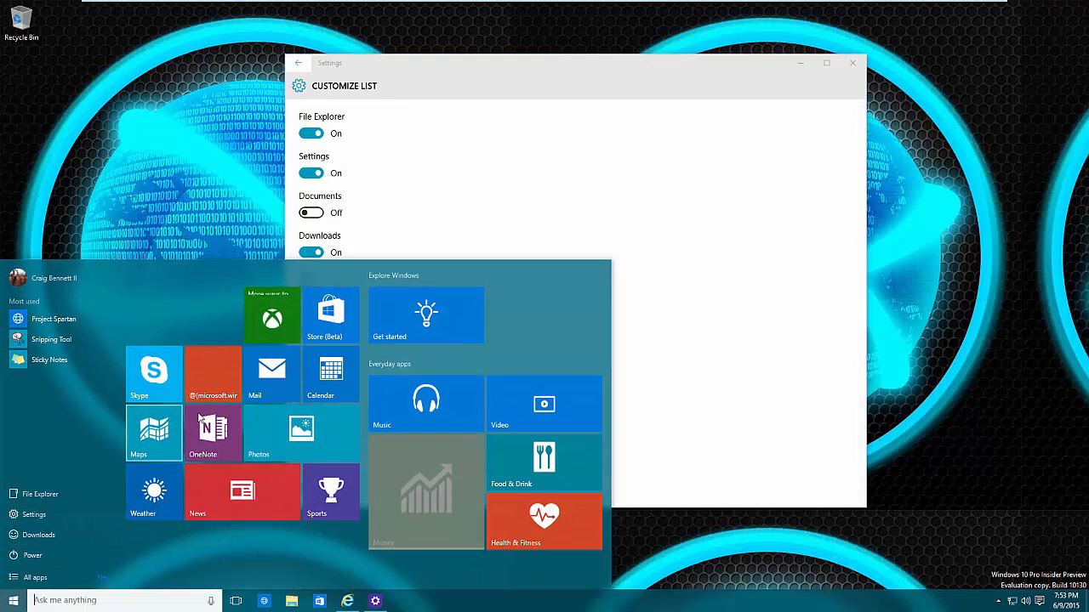
left_click(298, 63)
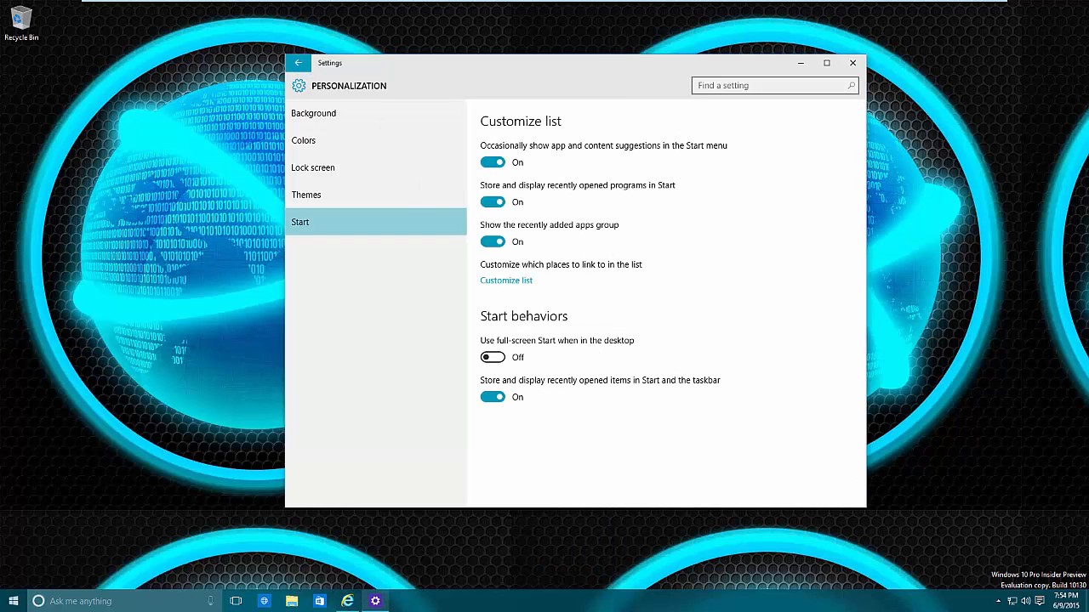
mouse_move(825, 97)
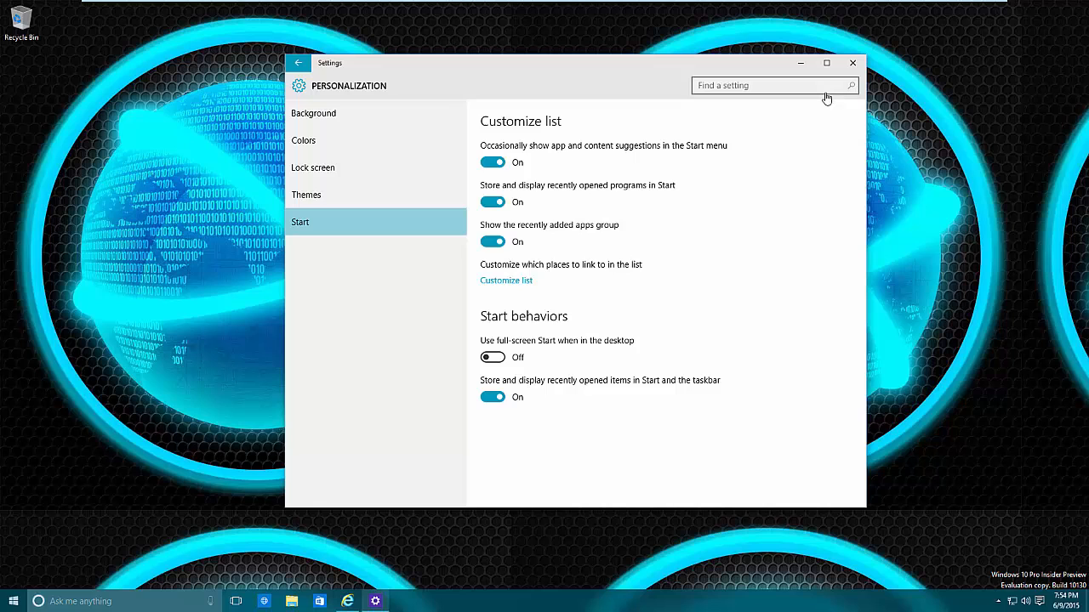
mouse_move(803, 55)
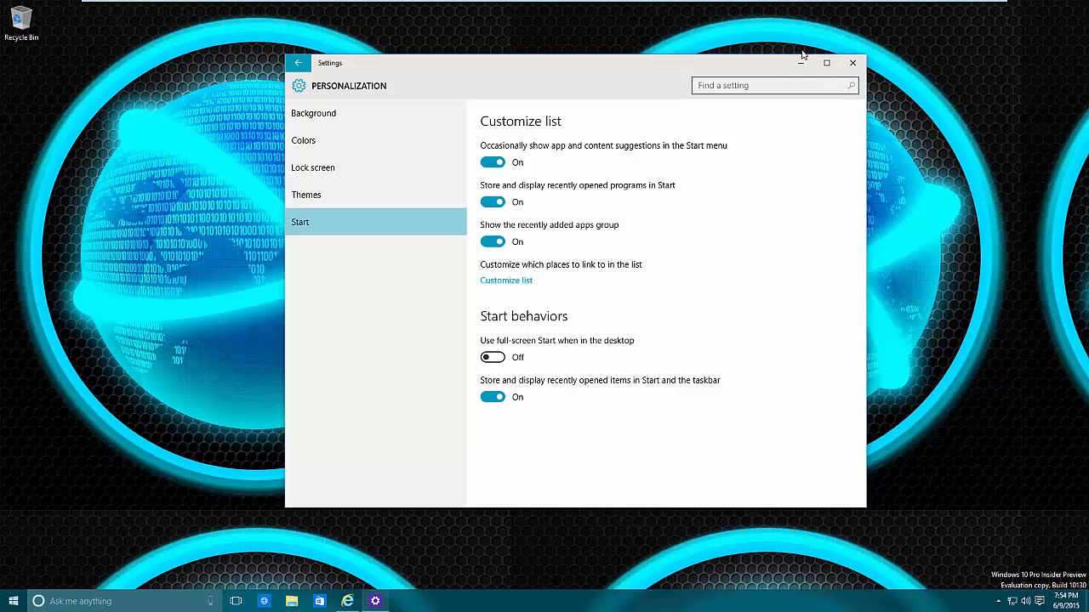
left_click(851, 61)
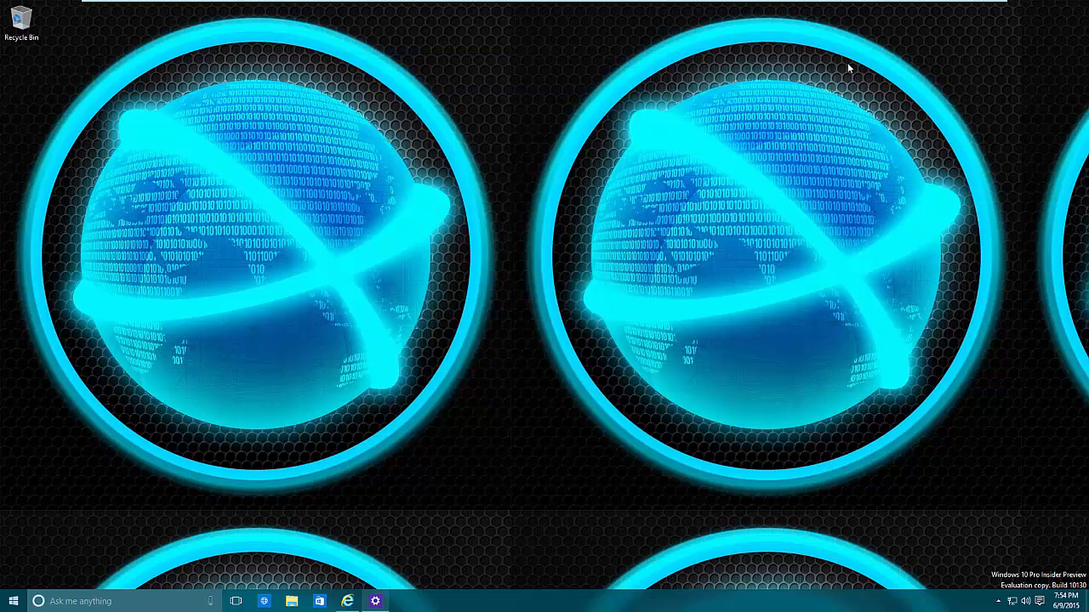